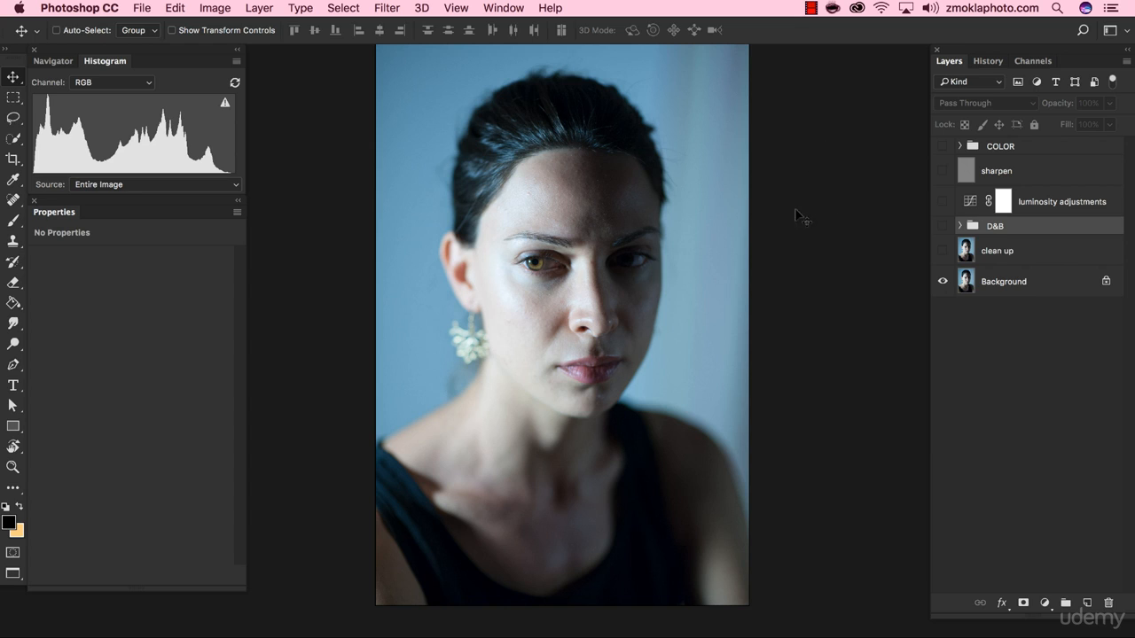
pyautogui.moveTo(861, 266)
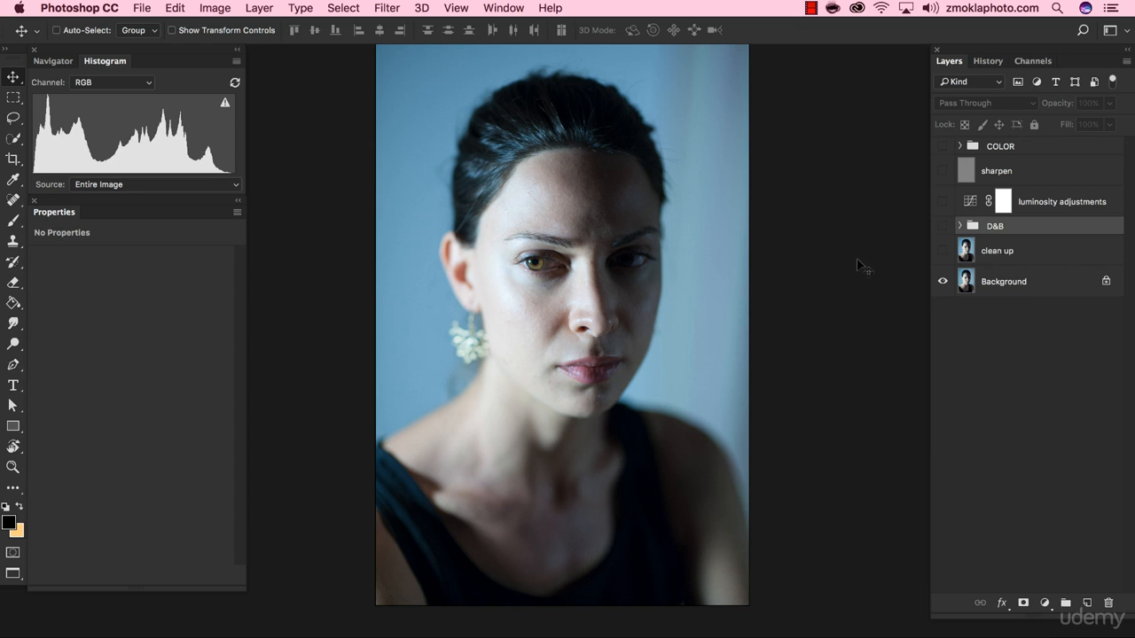
# Step: Reveal the clean up, D&B, luminosity/sharpen and COLOR layers over the background in turn
pyautogui.click(943, 280)
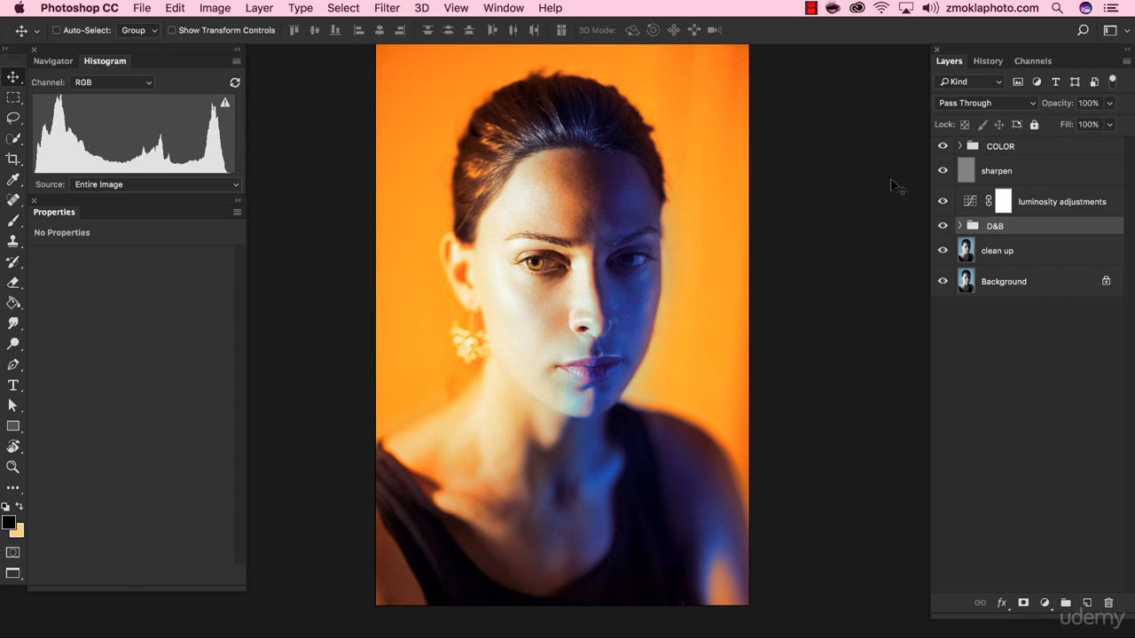
pyautogui.moveTo(837, 146)
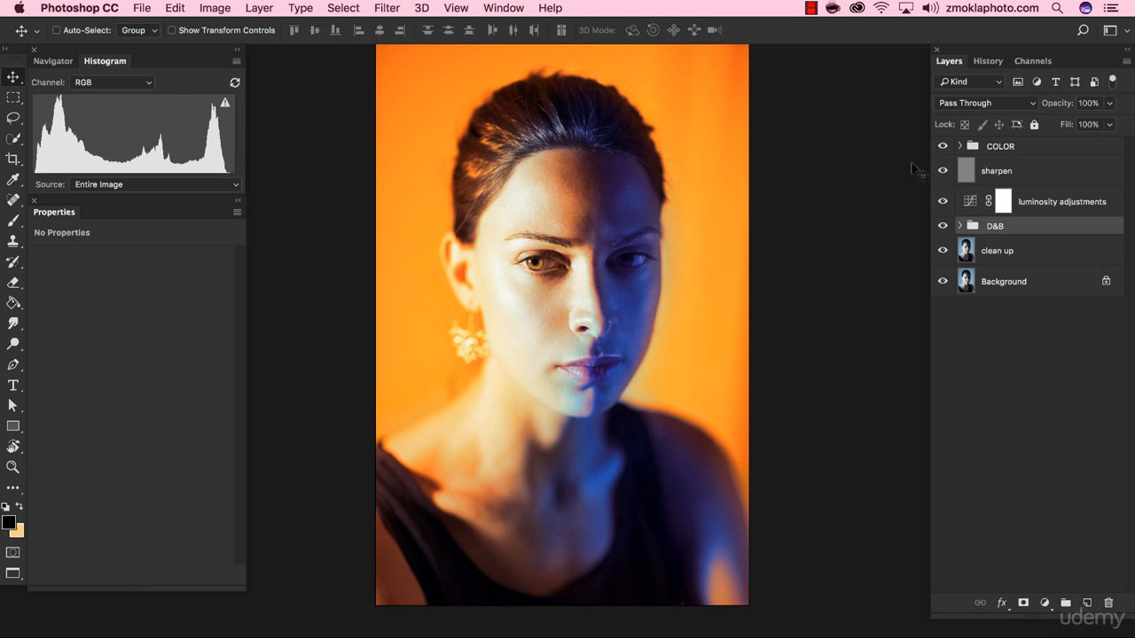
pyautogui.moveTo(926, 160)
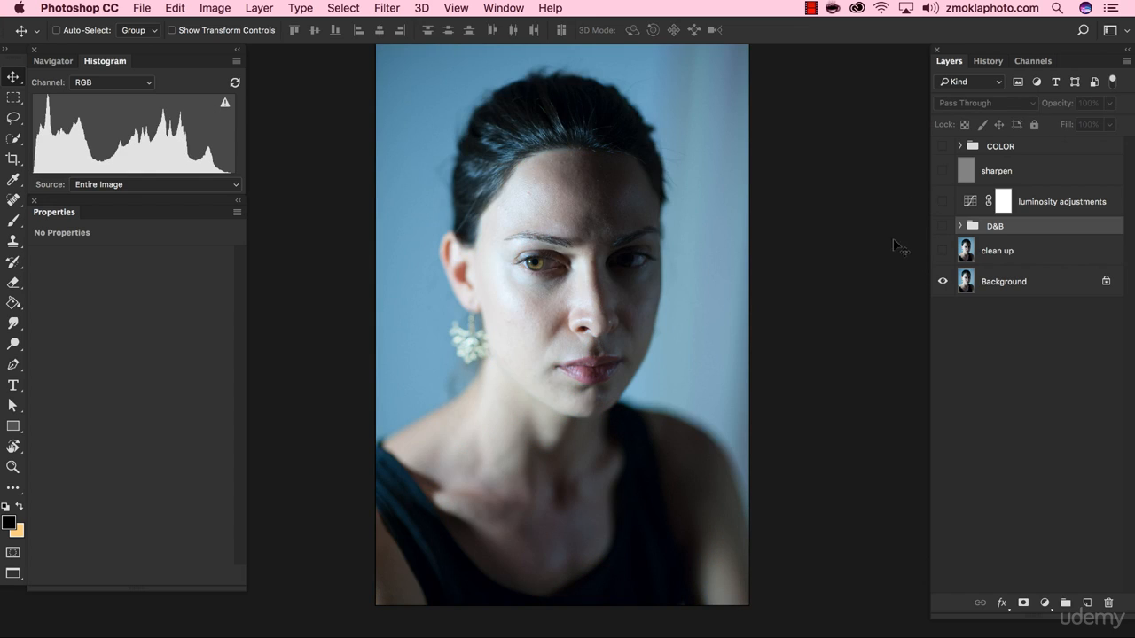
pyautogui.click(944, 250)
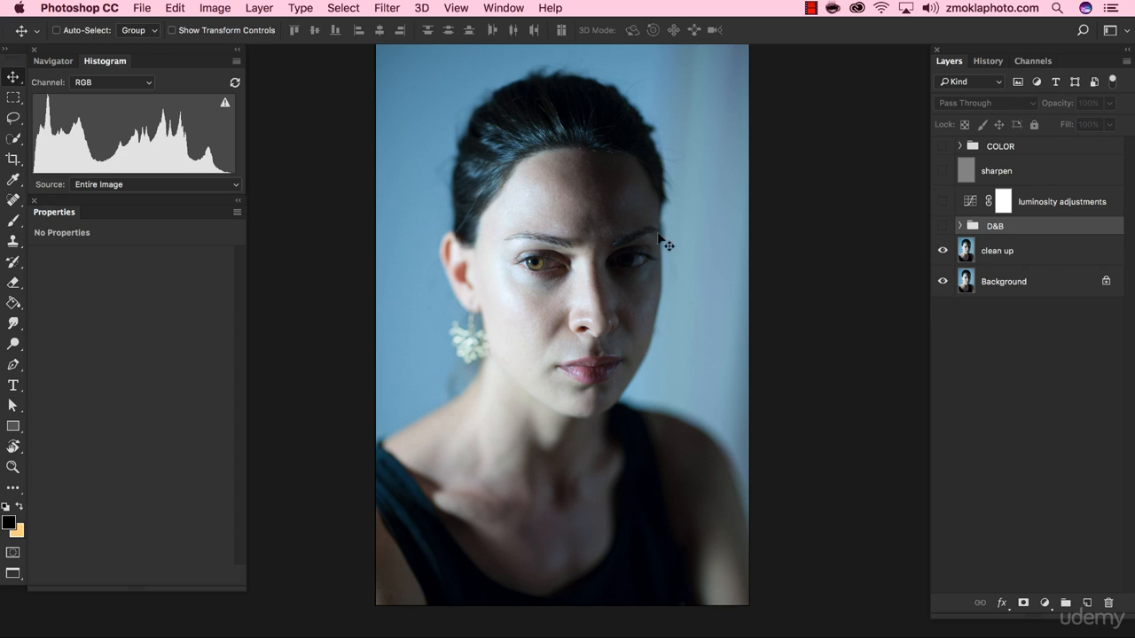
pyautogui.click(944, 250)
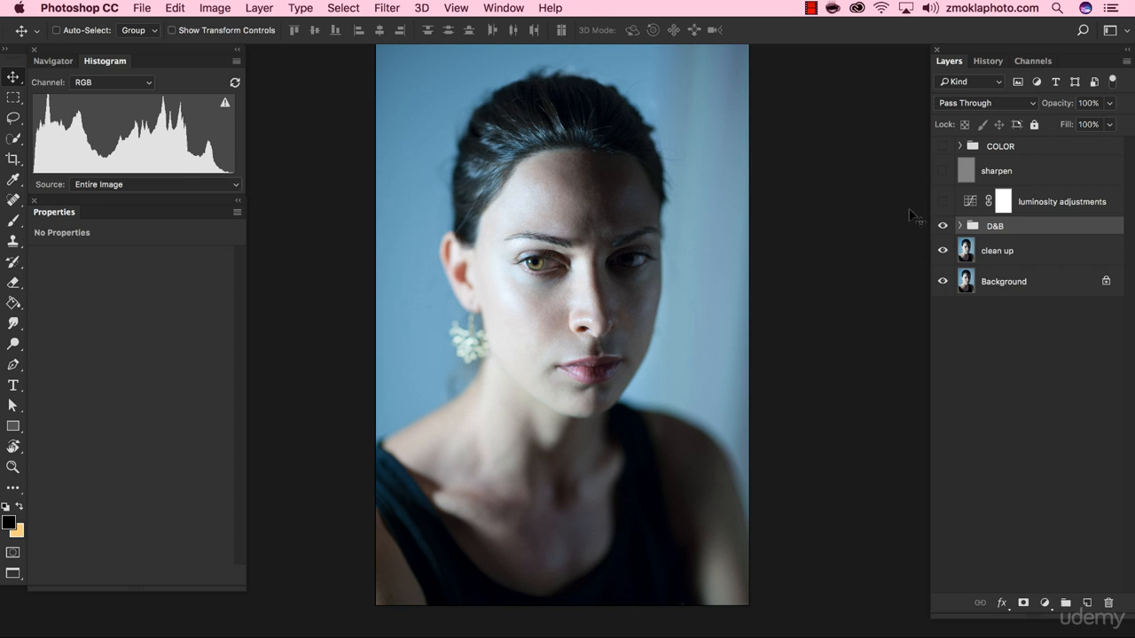
pyautogui.click(943, 202)
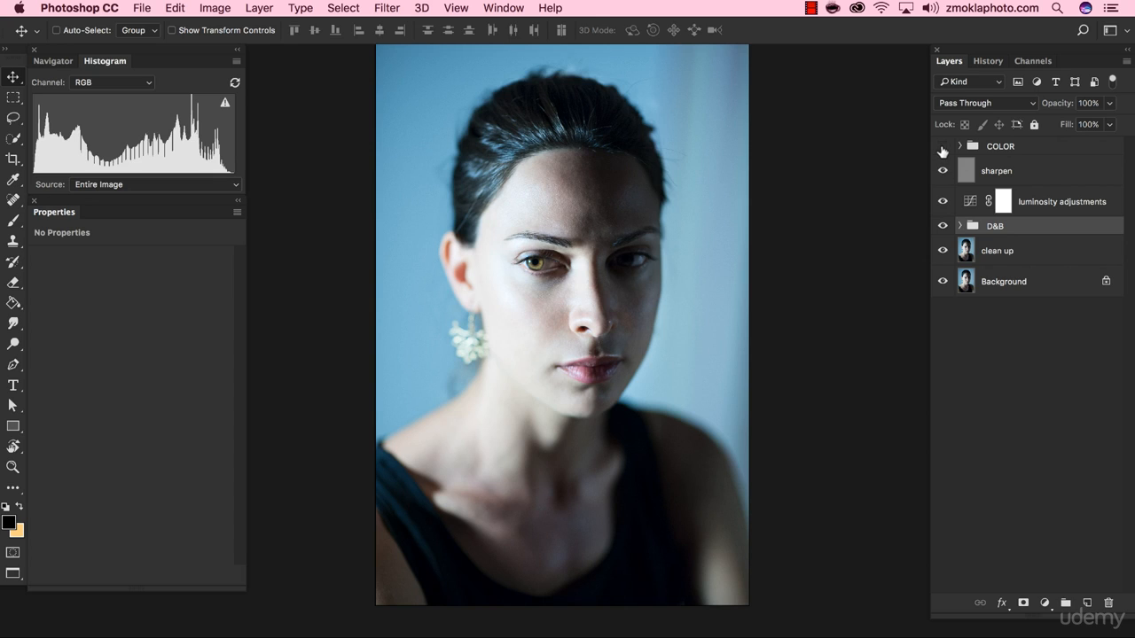
pyautogui.click(944, 145)
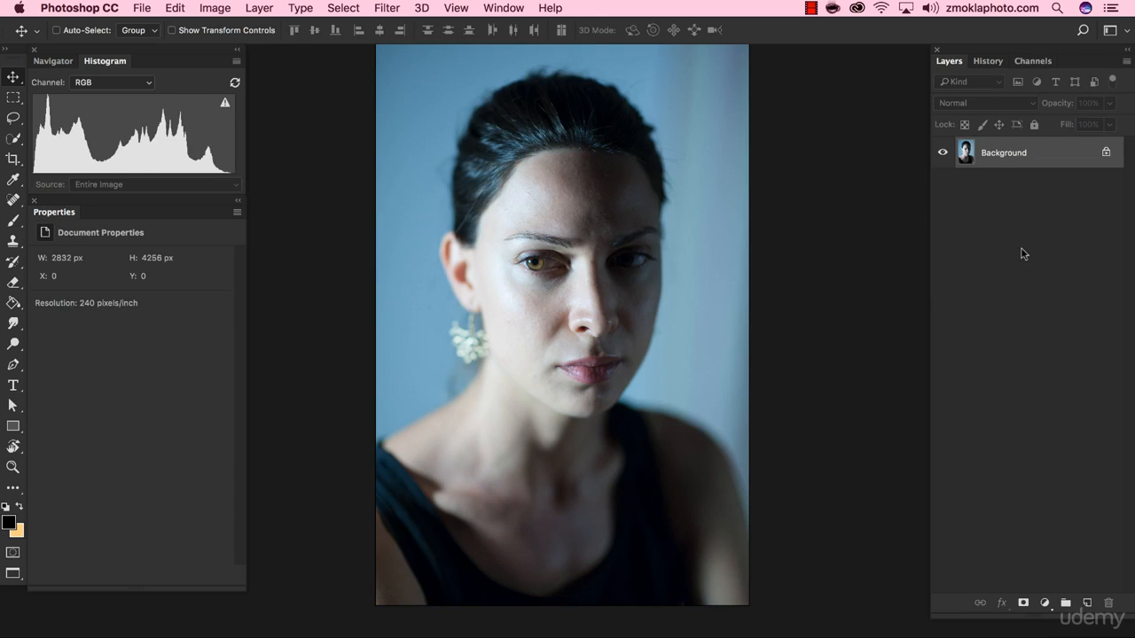
pyautogui.moveTo(837, 227)
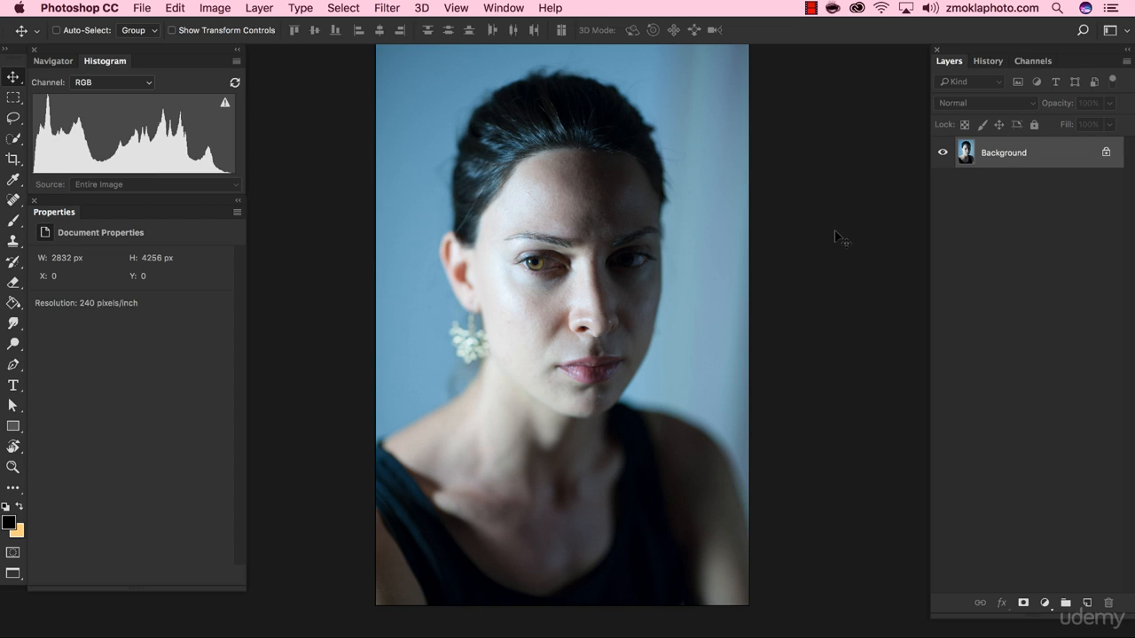
pyautogui.moveTo(869, 197)
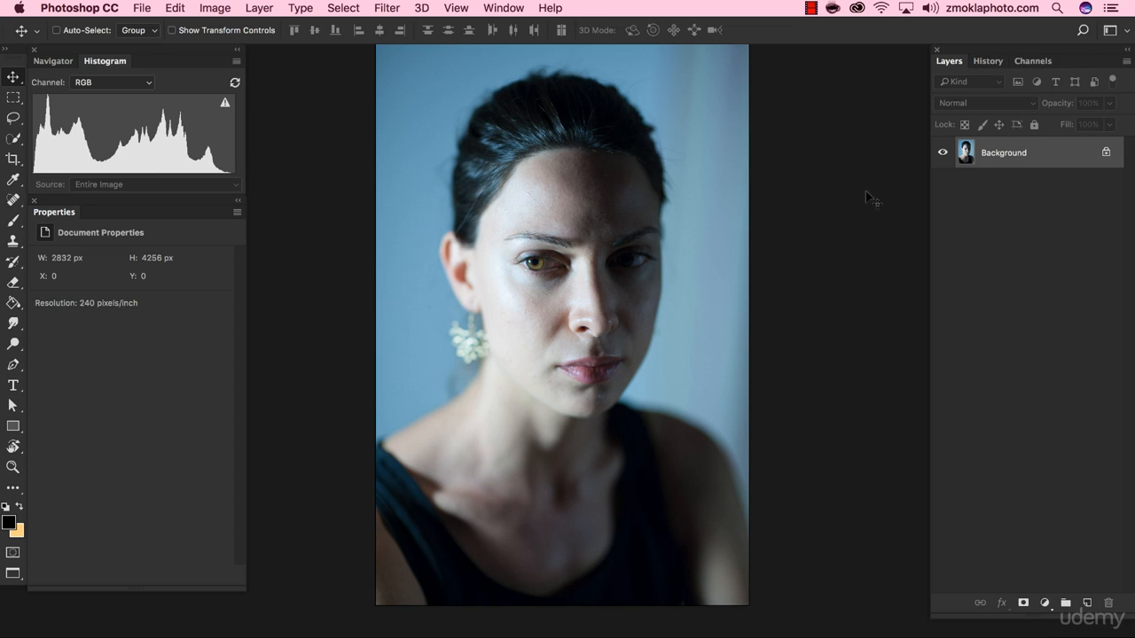
pyautogui.moveTo(808, 245)
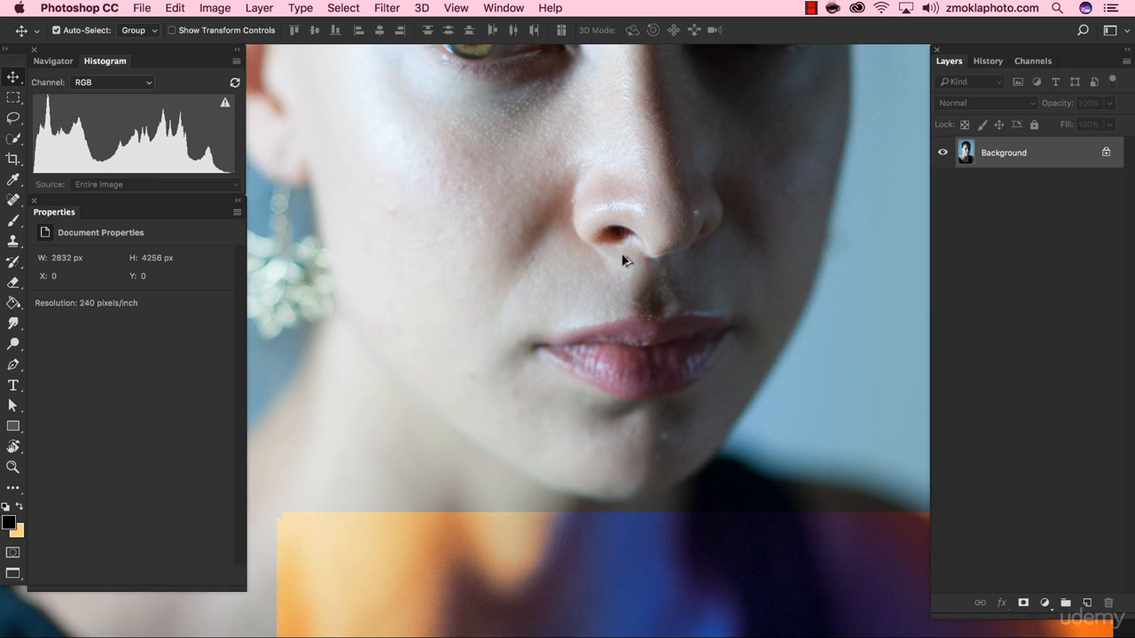
pyautogui.moveTo(624, 259); pyautogui.dragTo(520, 371)
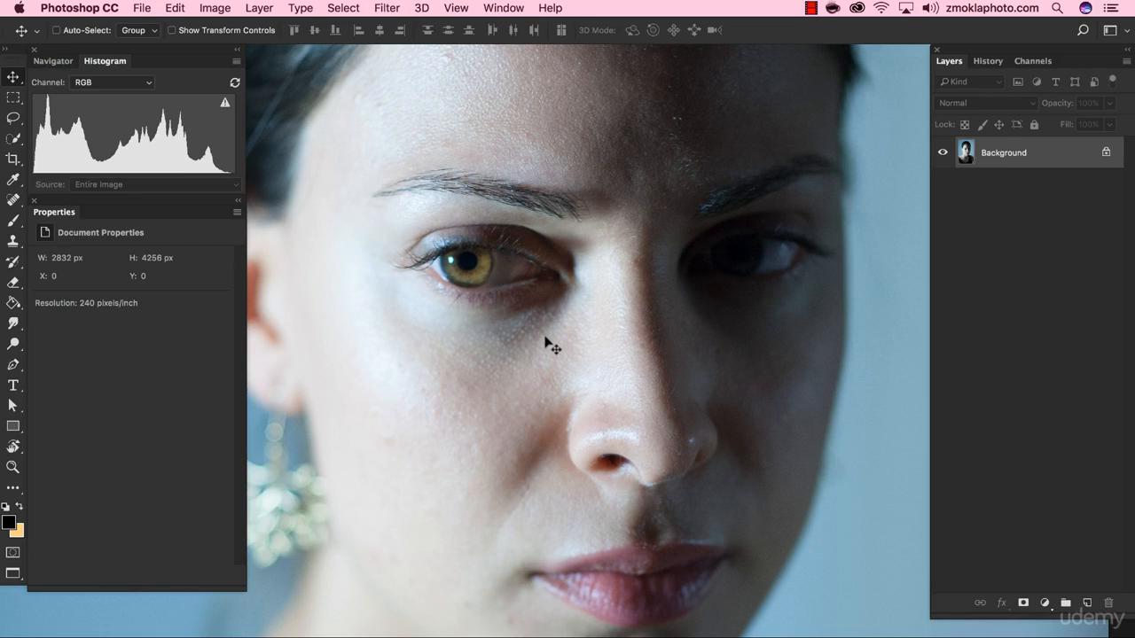
pyautogui.moveTo(454, 138)
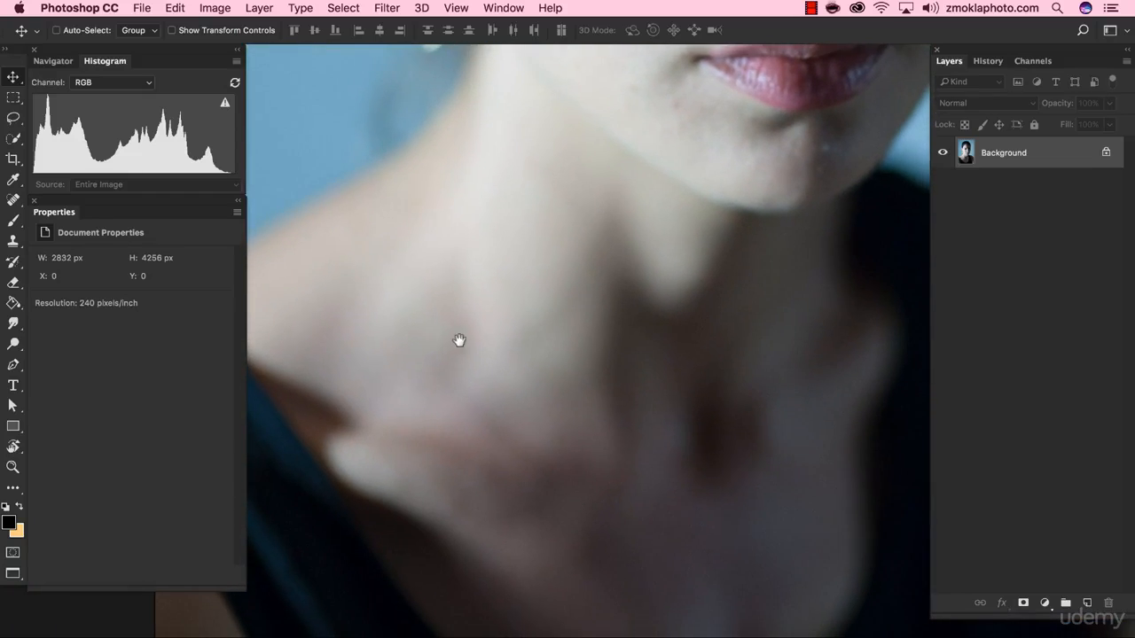
pyautogui.moveTo(459, 340); pyautogui.dragTo(596, 417)
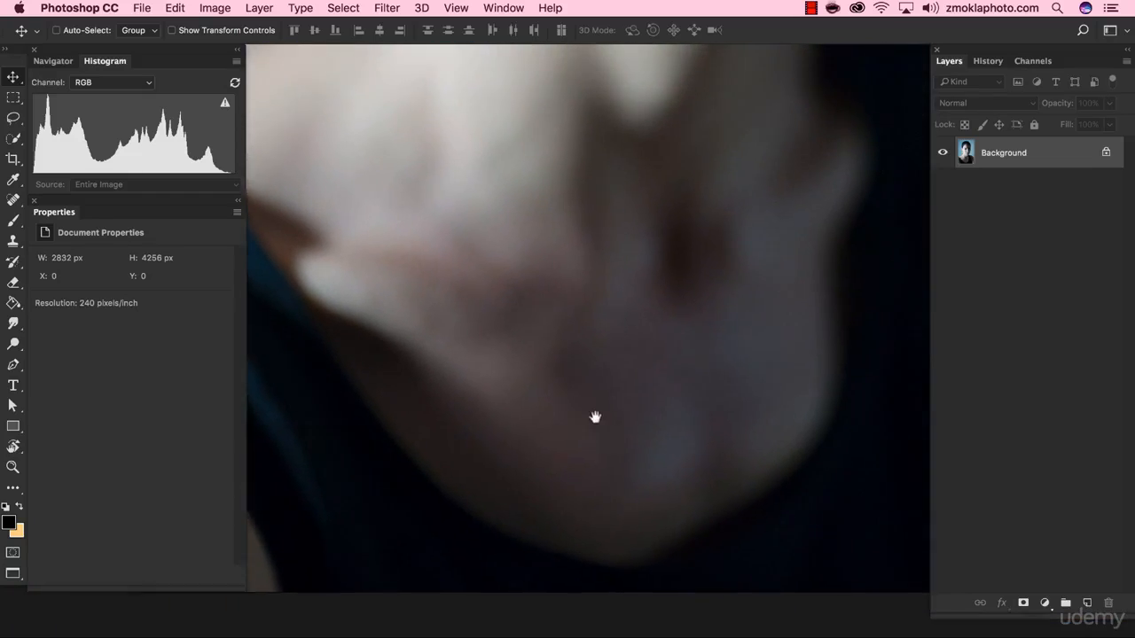
pyautogui.moveTo(595, 417); pyautogui.dragTo(574, 340)
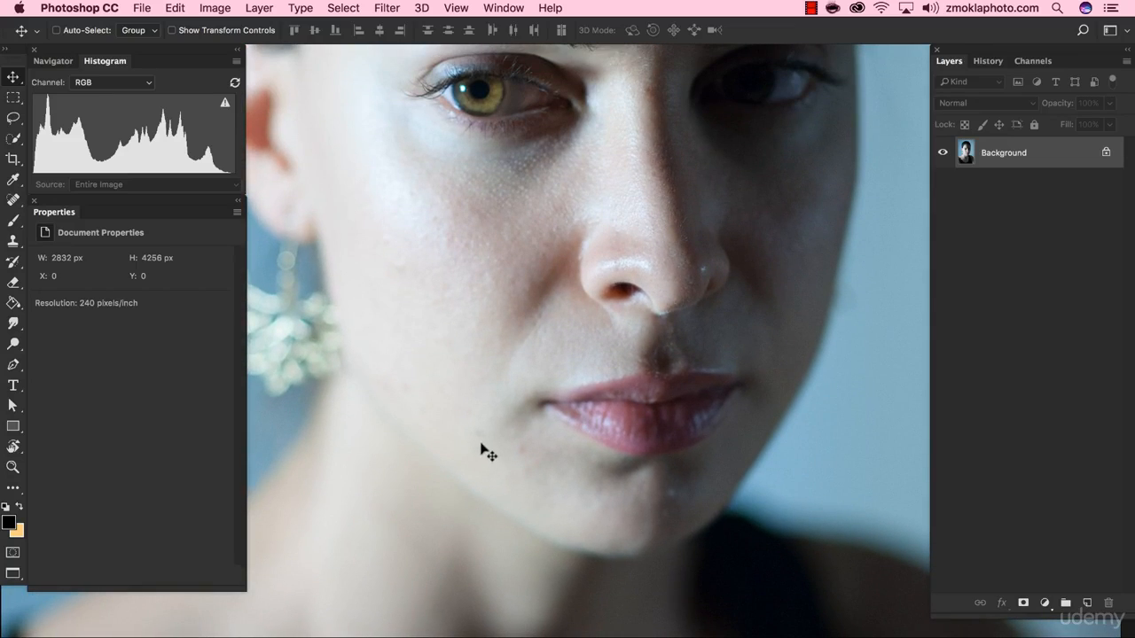
pyautogui.moveTo(536, 461)
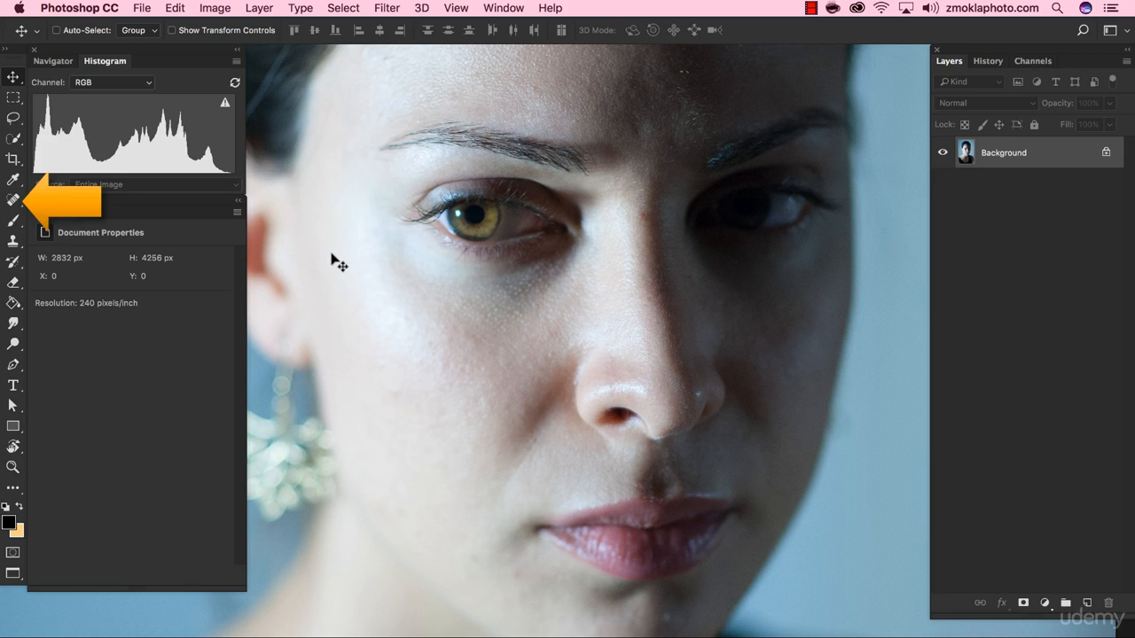
# Step: Choose the Spot Healing Brush and frame the lower face and cheeks
pyautogui.click(14, 198)
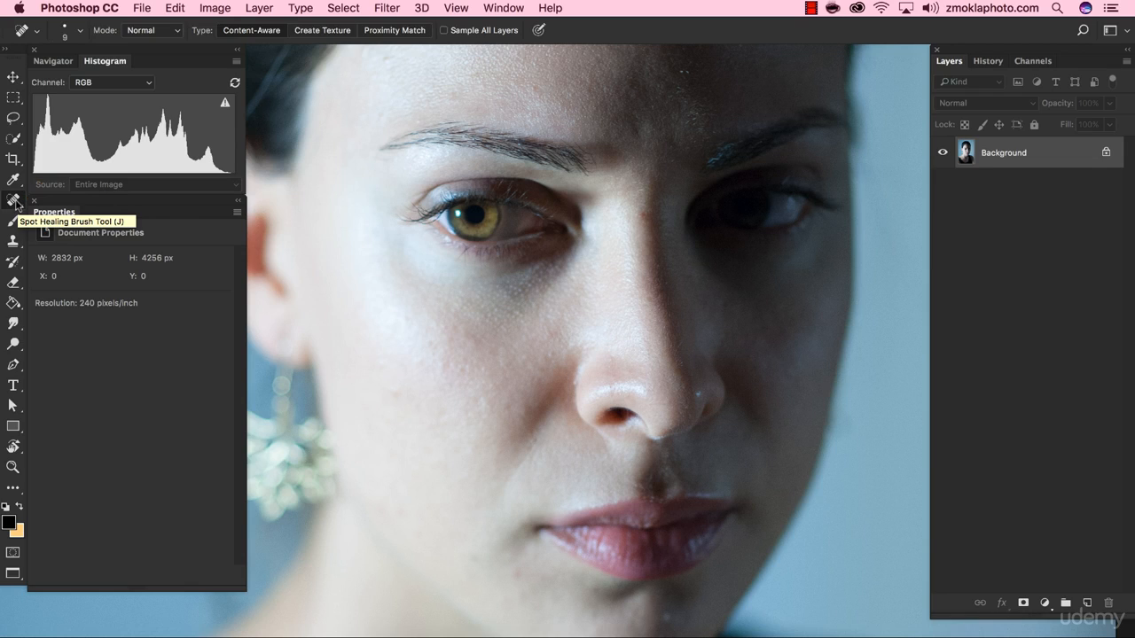
pyautogui.moveTo(351, 298)
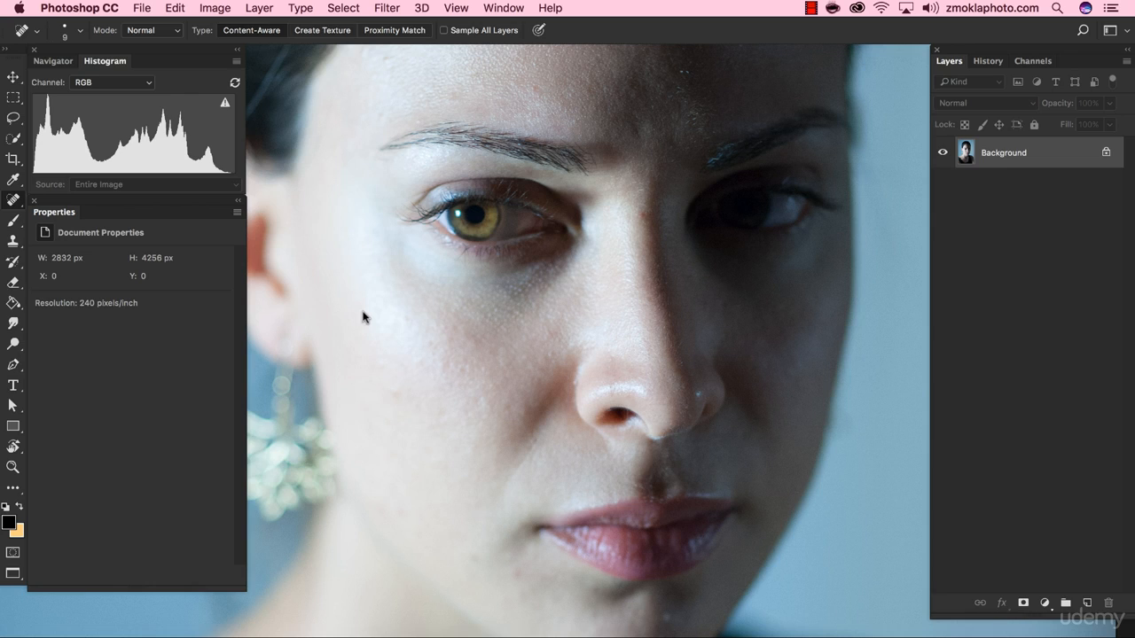
pyautogui.moveTo(374, 305)
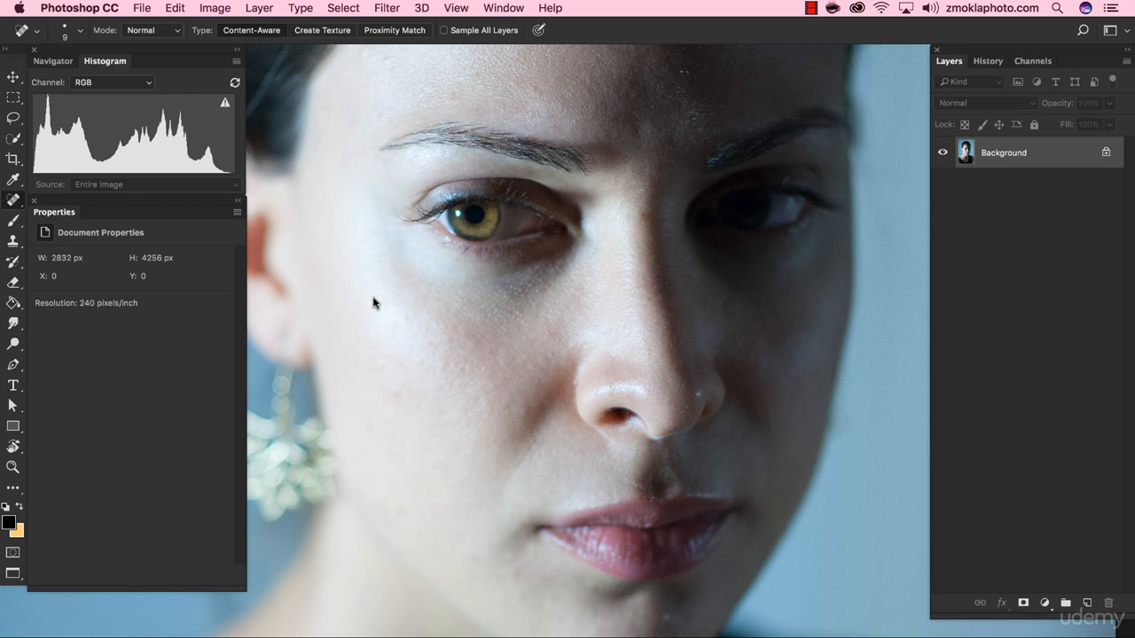
pyautogui.moveTo(365, 295)
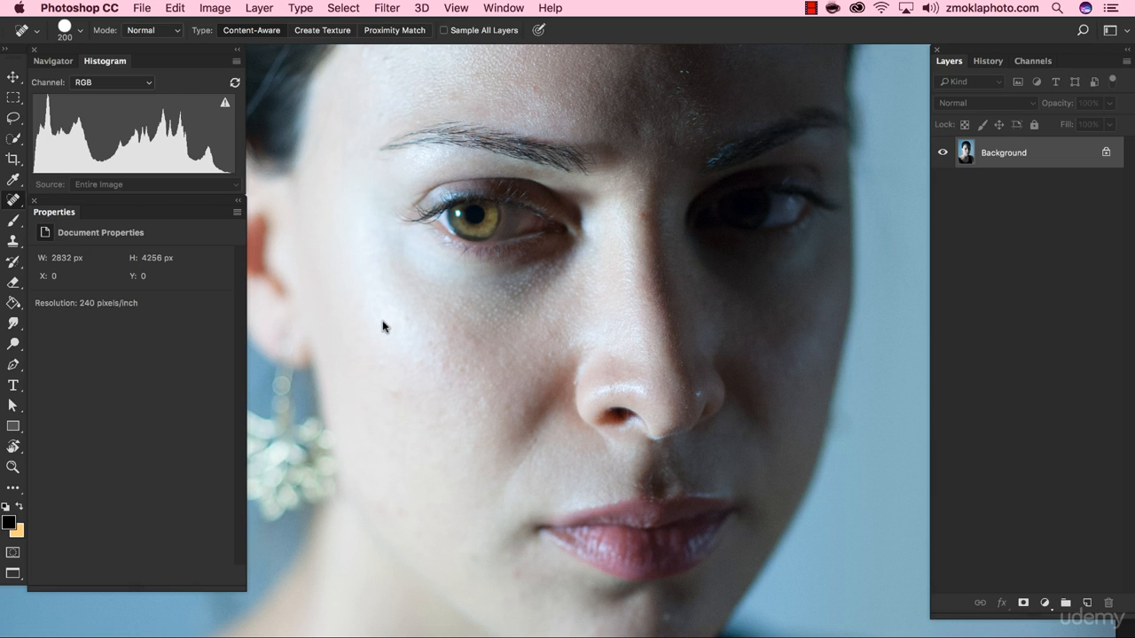
pyautogui.moveTo(393, 316)
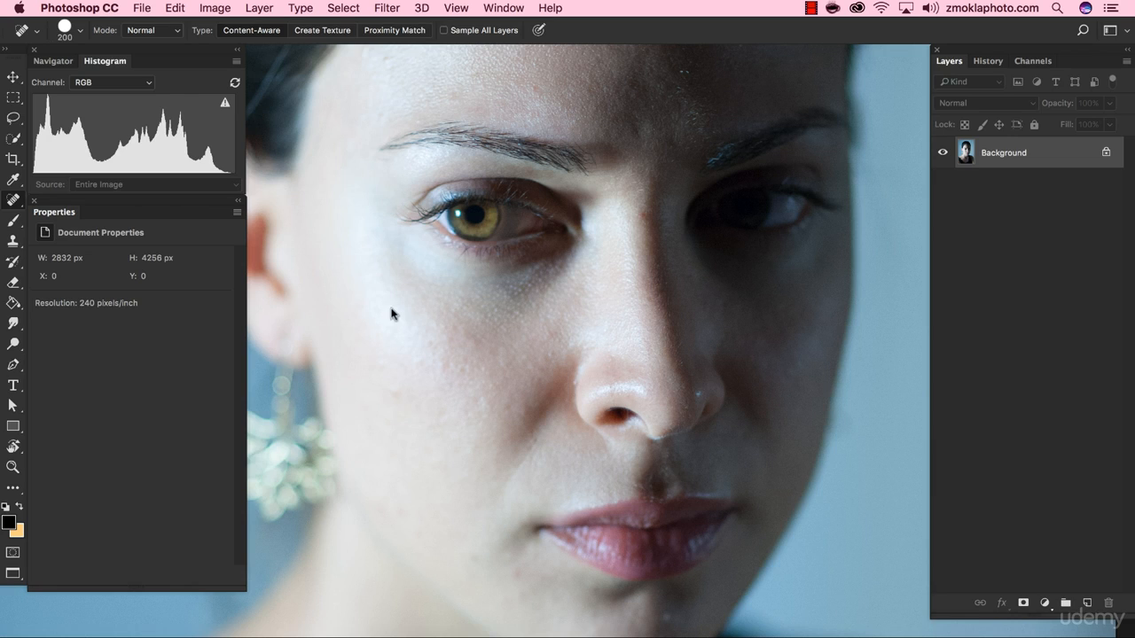
pyautogui.moveTo(394, 327)
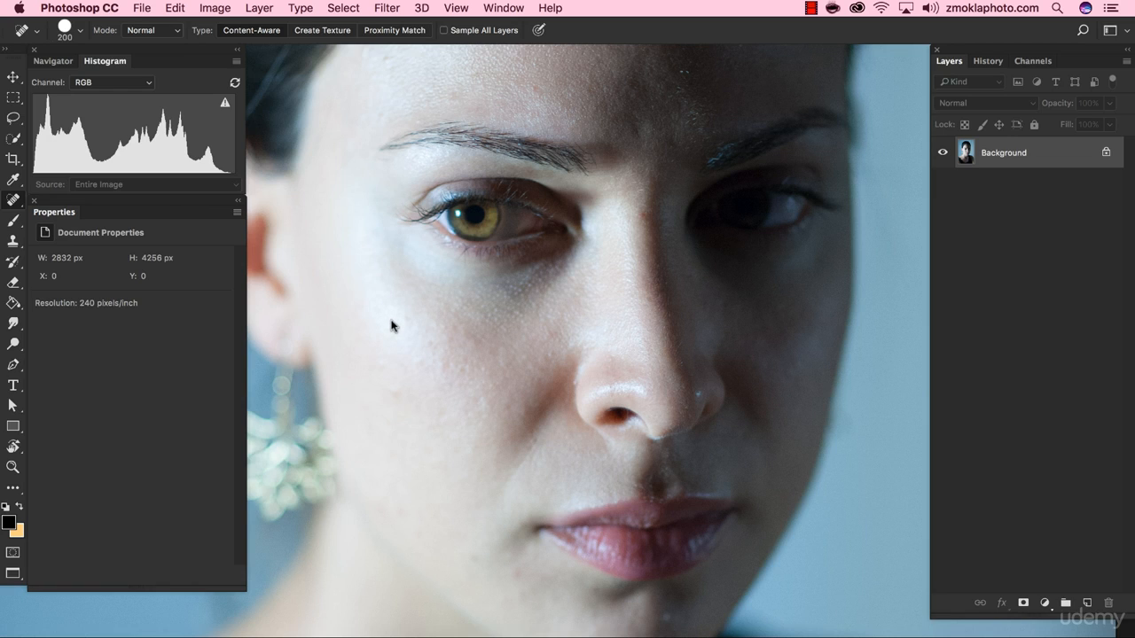
pyautogui.moveTo(394, 335)
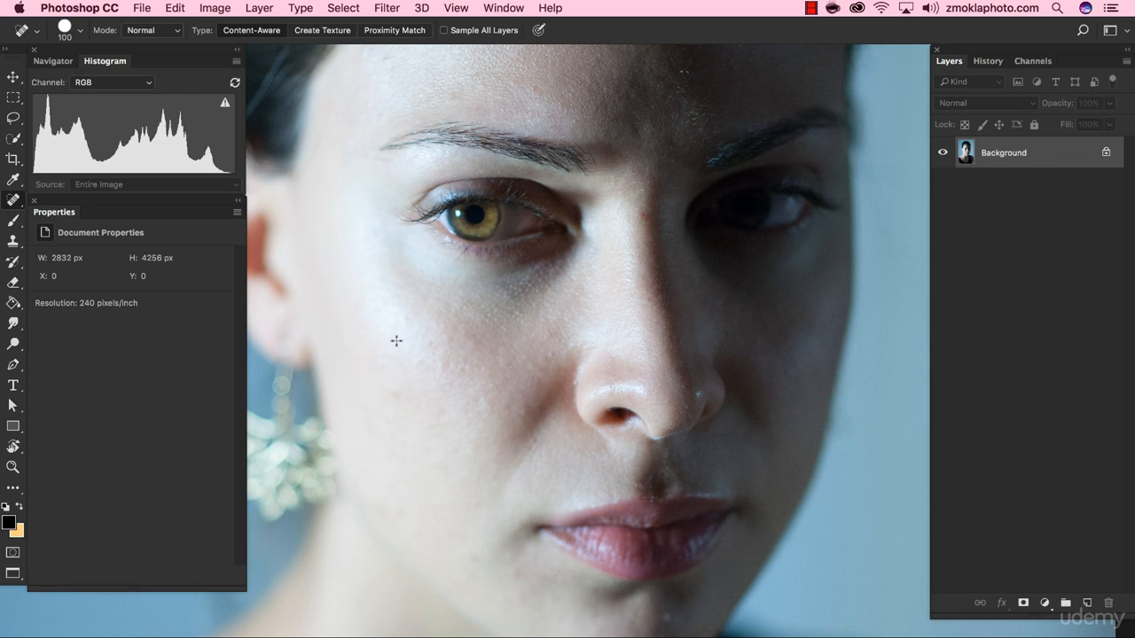
pyautogui.moveTo(390, 343)
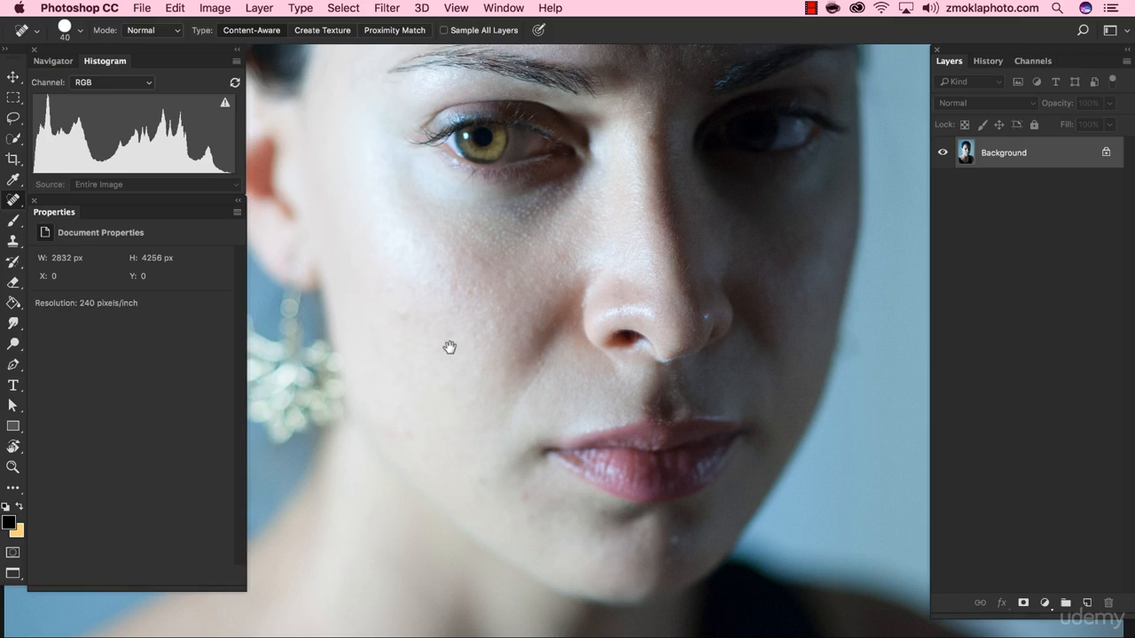
pyautogui.moveTo(451, 346); pyautogui.dragTo(436, 319)
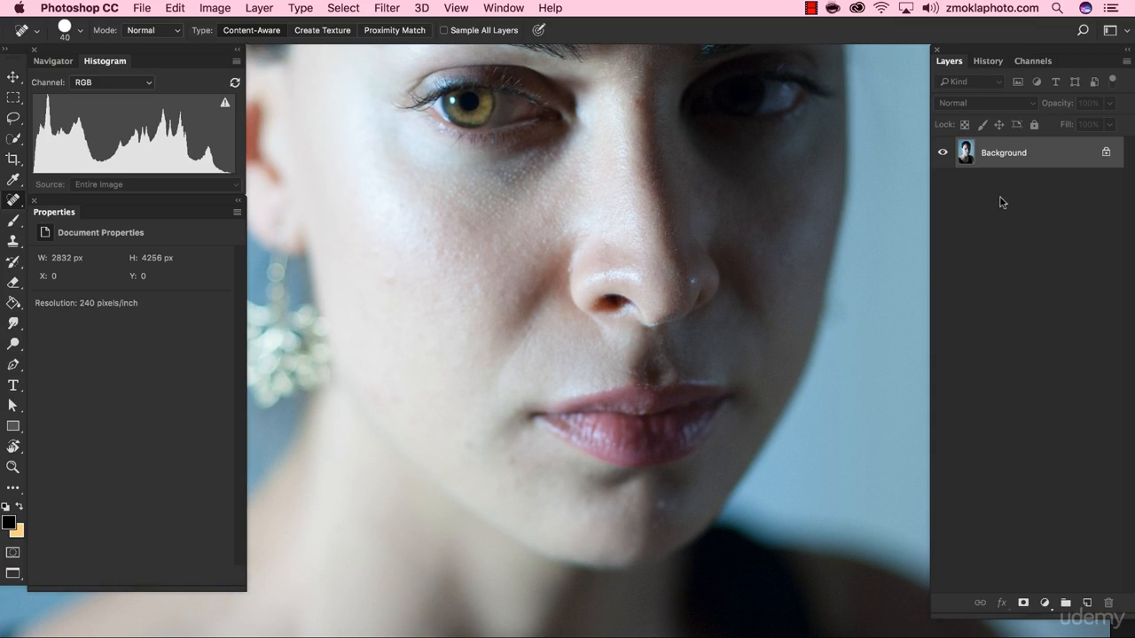
pyautogui.moveTo(1007, 164)
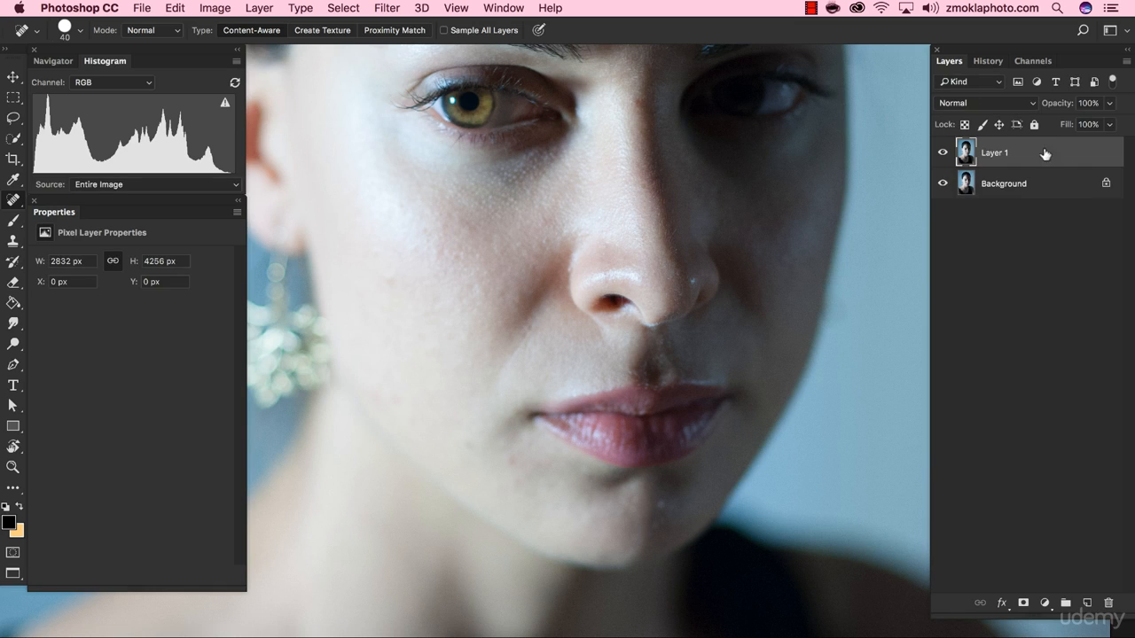
pyautogui.moveTo(1008, 170)
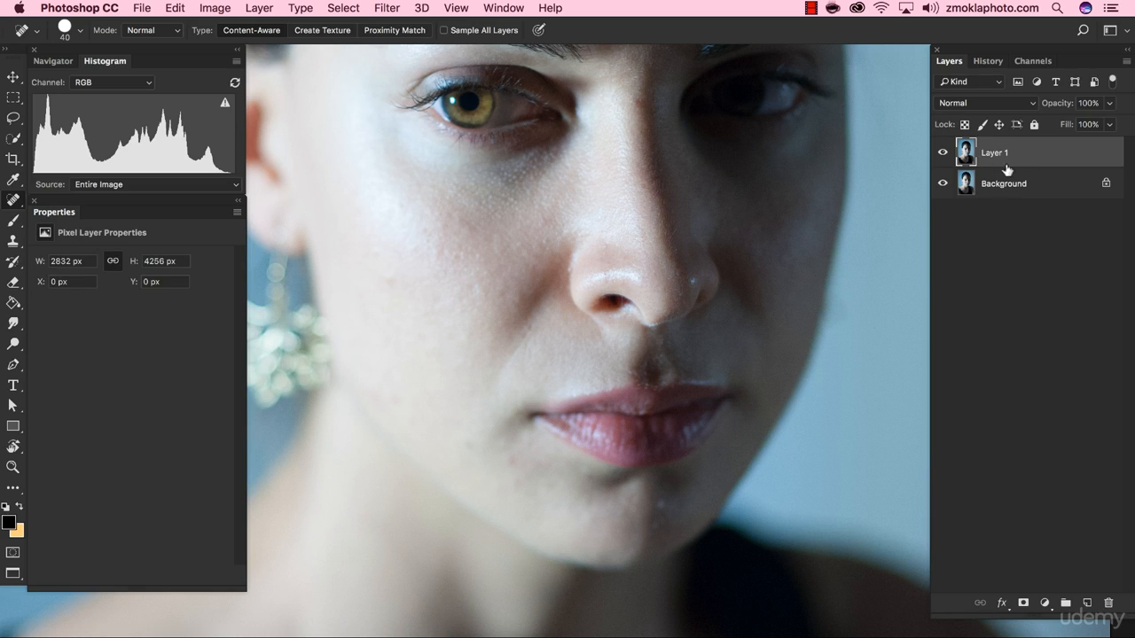
# Step: Rename the new layer above Background to 'clean up'
pyautogui.doubleClick(994, 153)
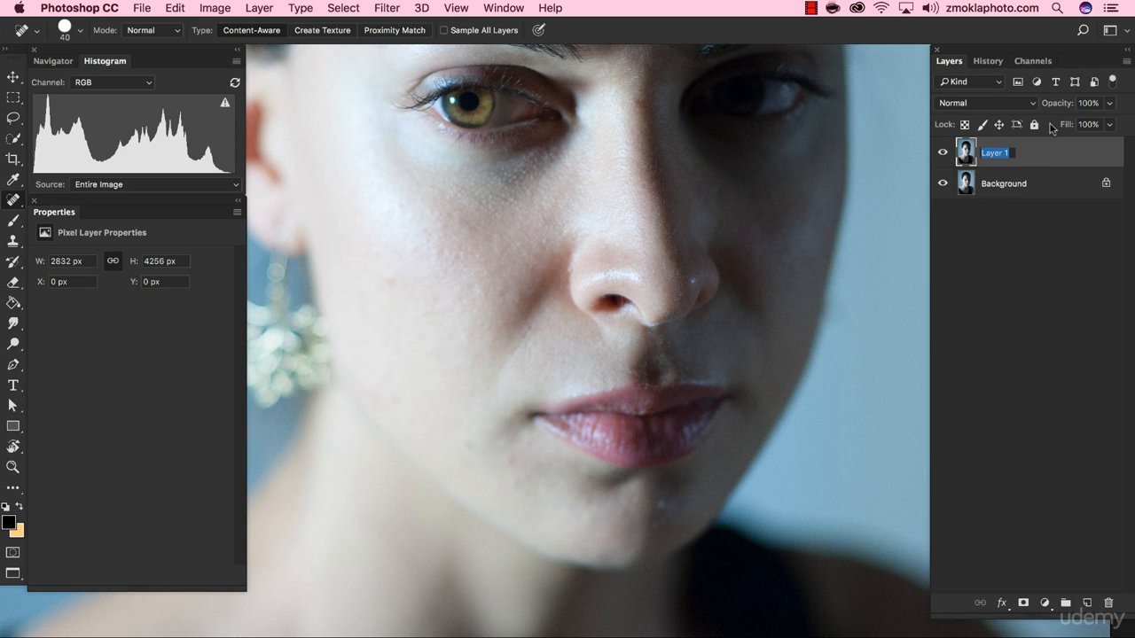
pyautogui.write('clean up')
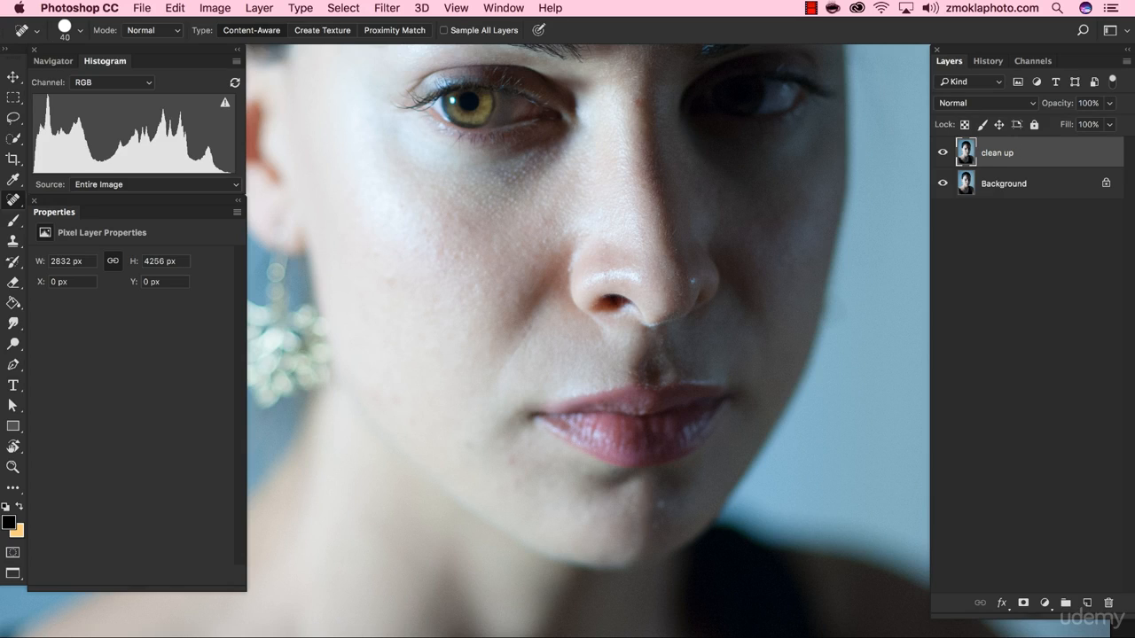
pyautogui.moveTo(1000, 160)
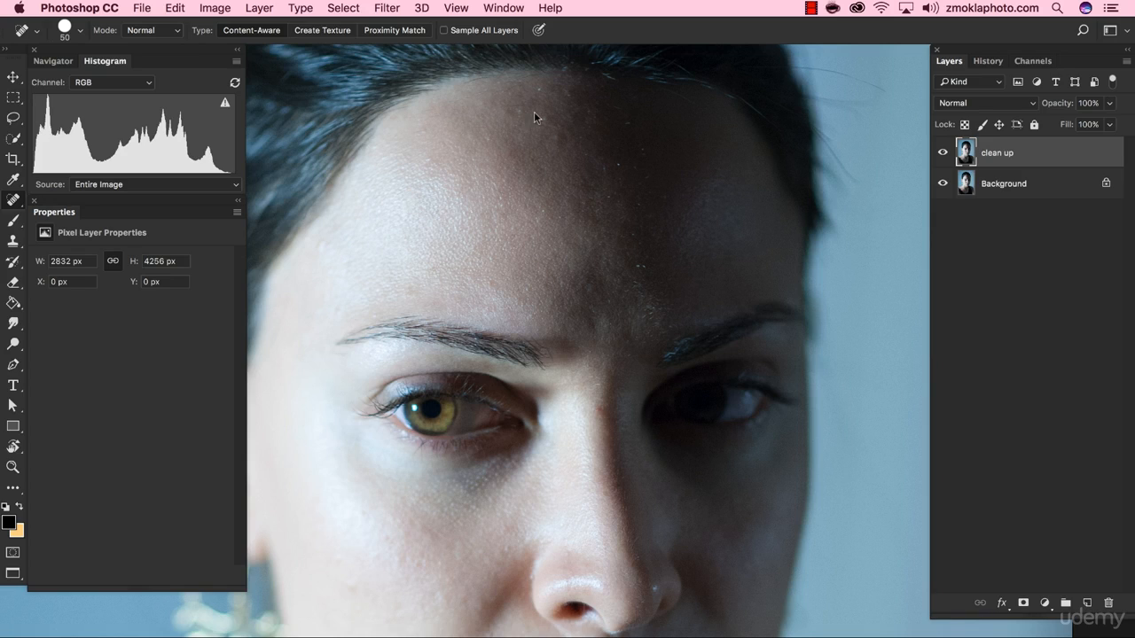
pyautogui.moveTo(514, 110)
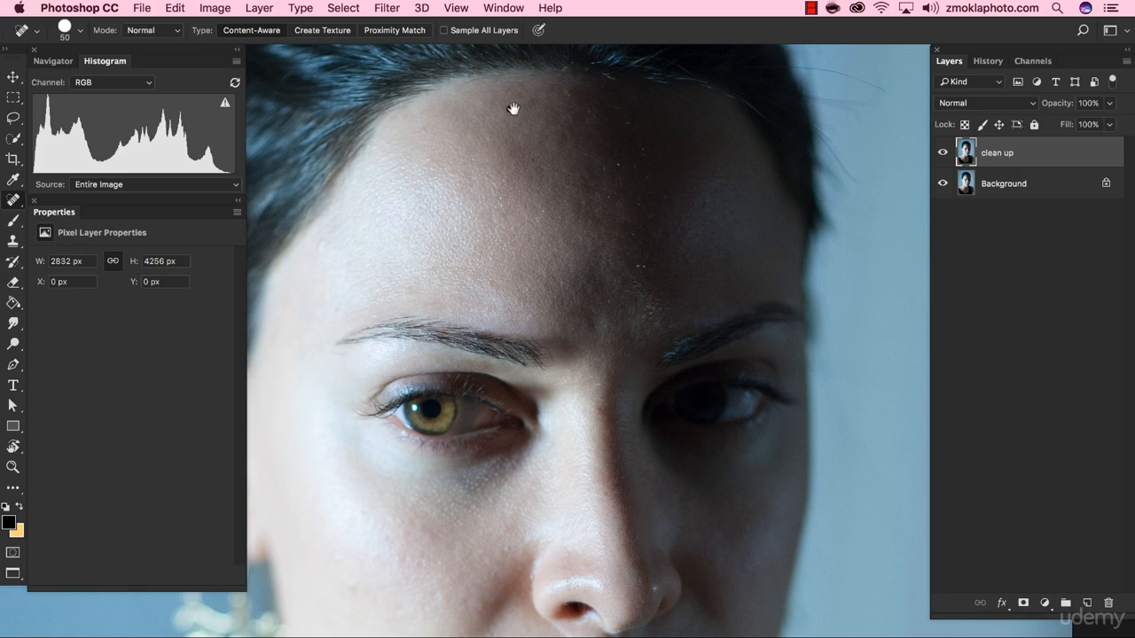
pyautogui.moveTo(634, 135)
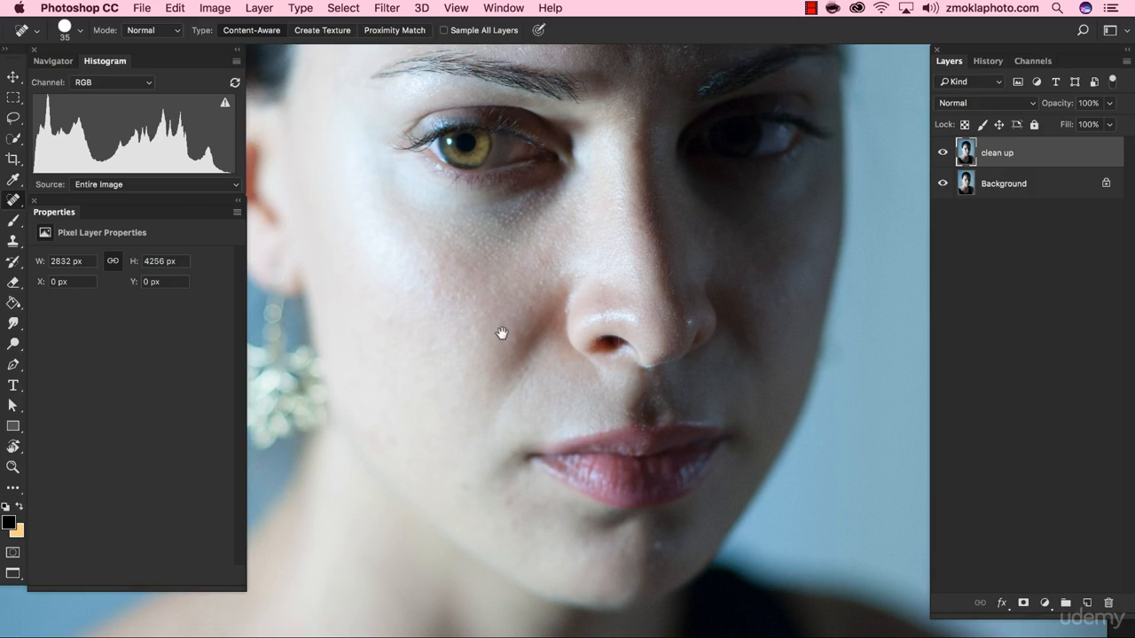
pyautogui.moveTo(472, 400)
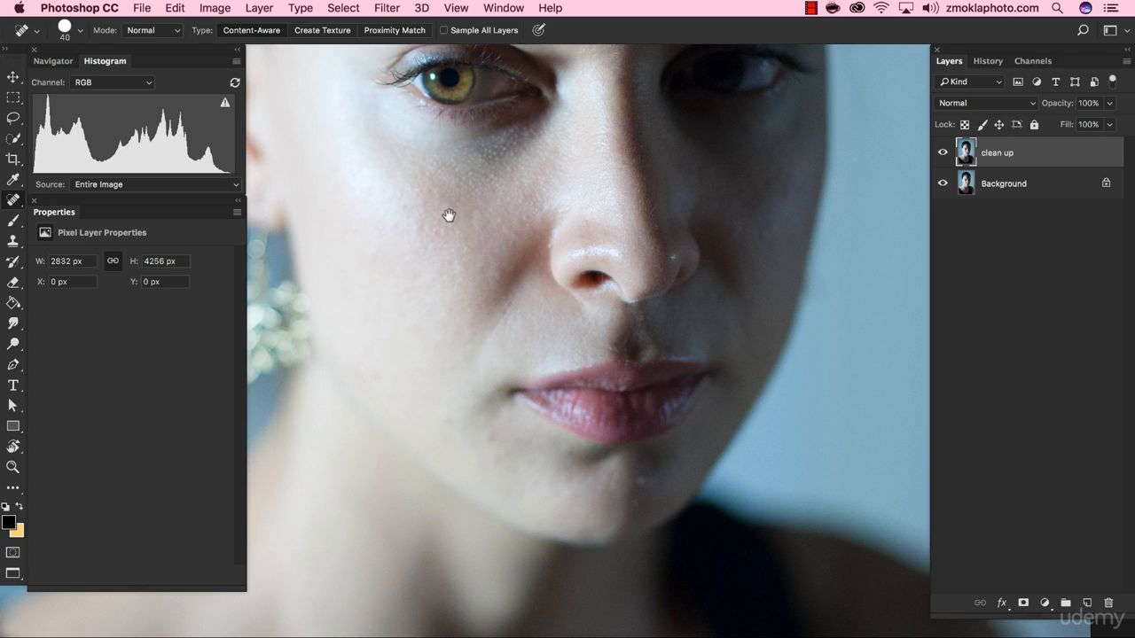
pyautogui.moveTo(450, 234)
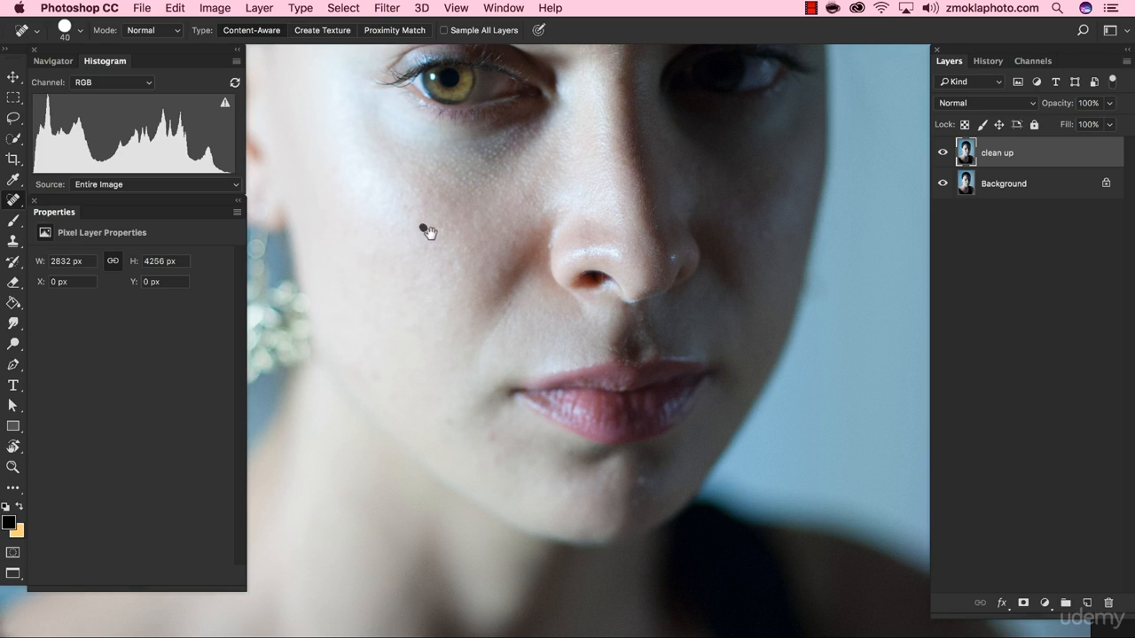
pyautogui.moveTo(489, 269)
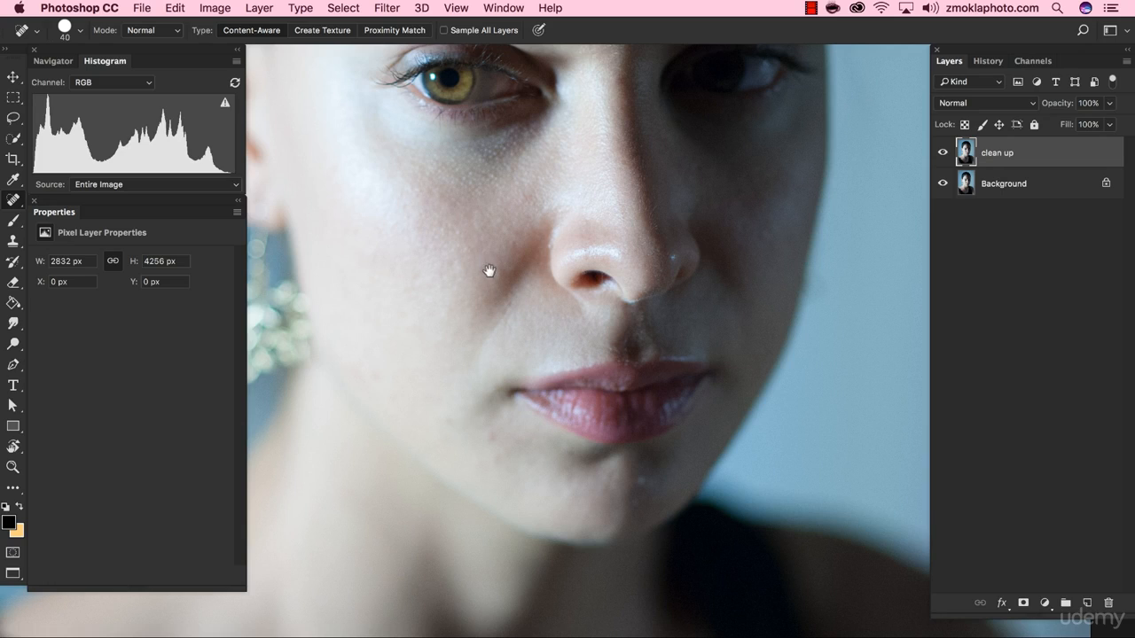
pyautogui.moveTo(486, 307)
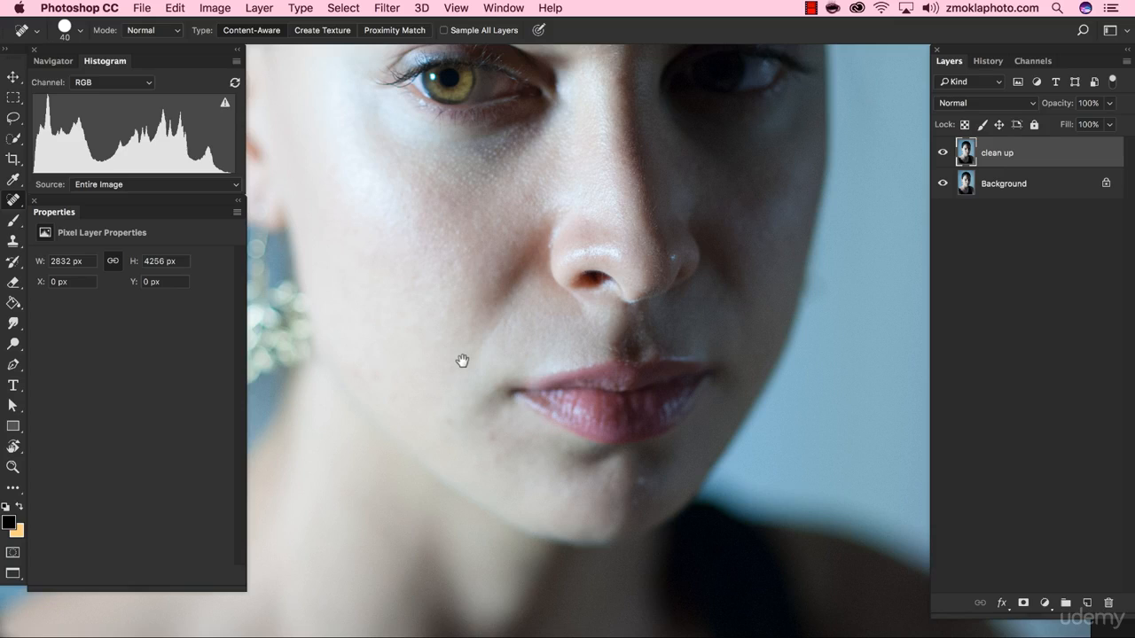
# Step: Heal blemishes while moving from chin and lips to the forehead and hairline
pyautogui.moveTo(461, 362); pyautogui.dragTo(393, 204)
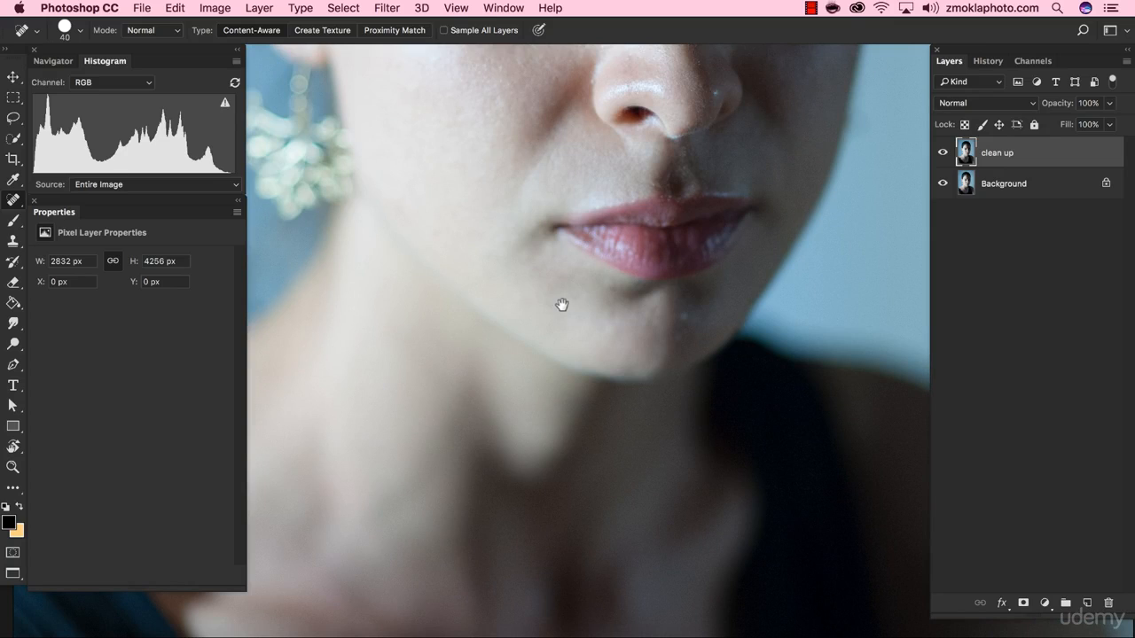
pyautogui.moveTo(562, 305); pyautogui.dragTo(381, 250)
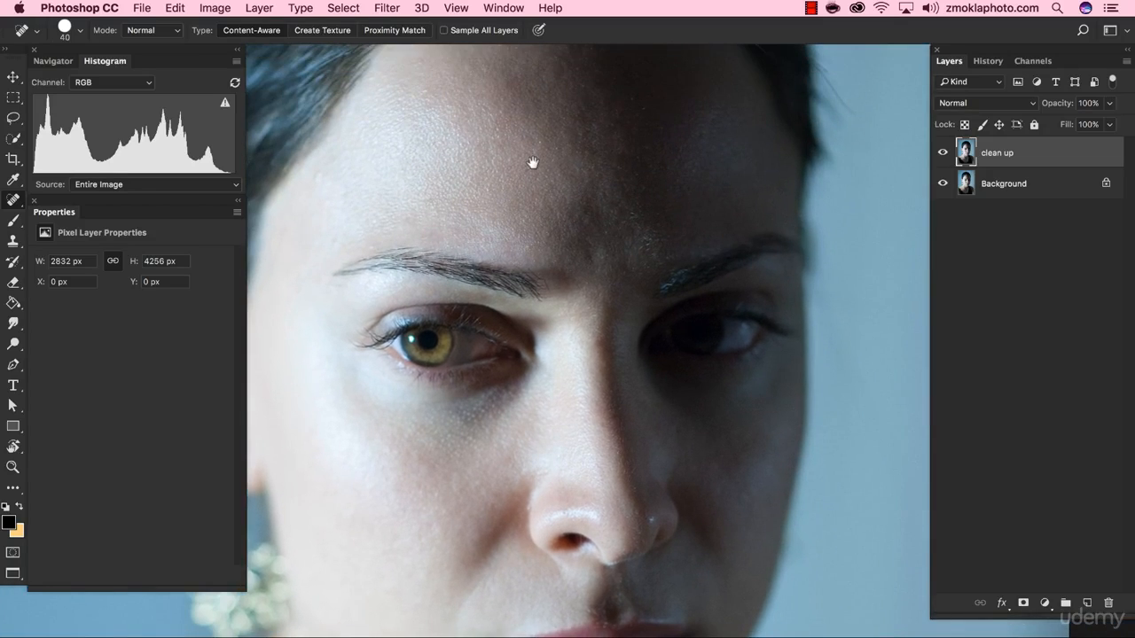
pyautogui.moveTo(532, 163); pyautogui.dragTo(319, 234)
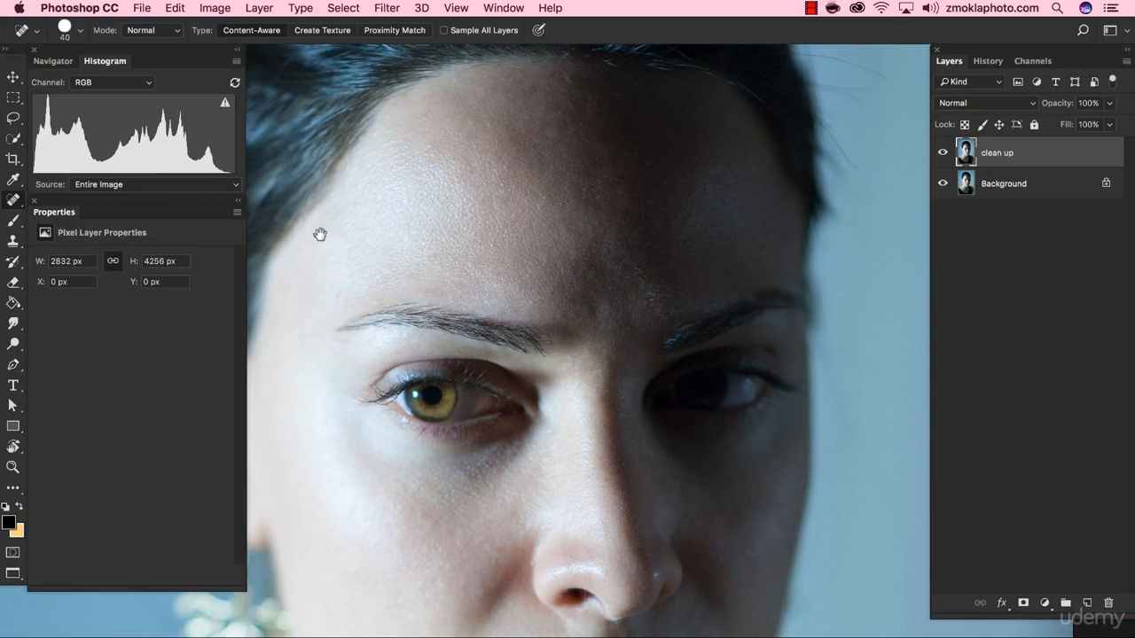
pyautogui.moveTo(530, 163)
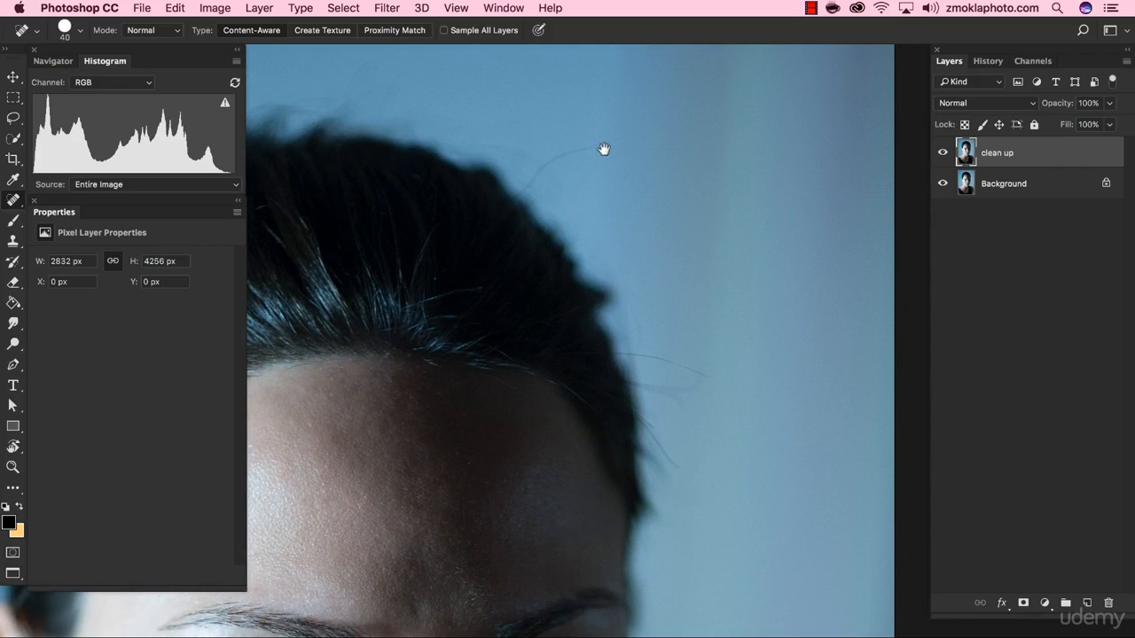
pyautogui.moveTo(564, 206)
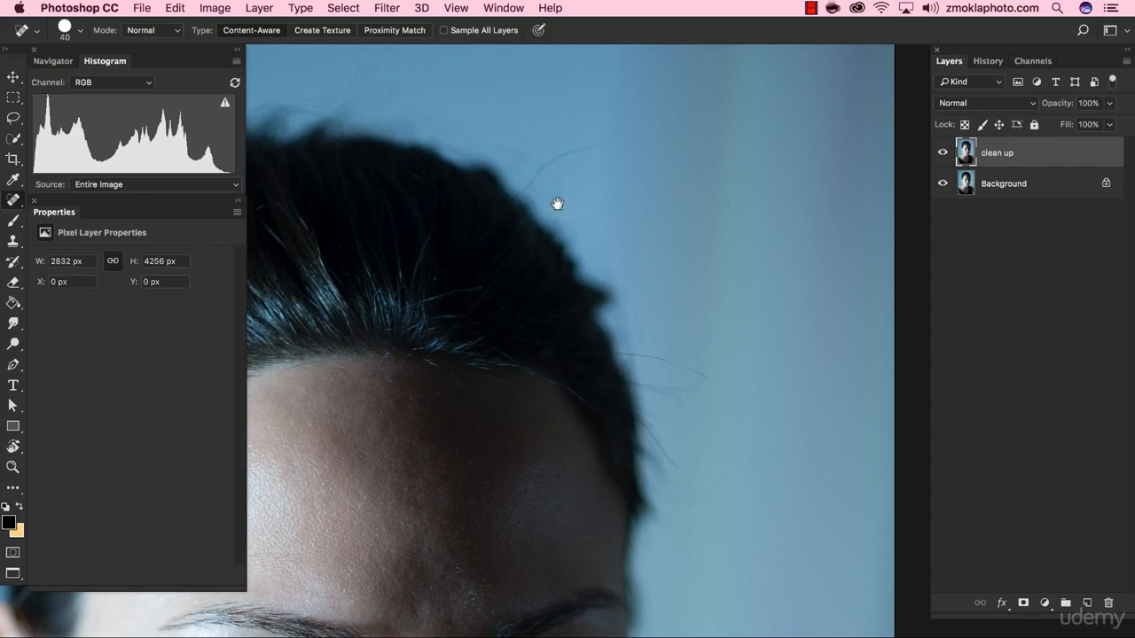
pyautogui.moveTo(534, 135)
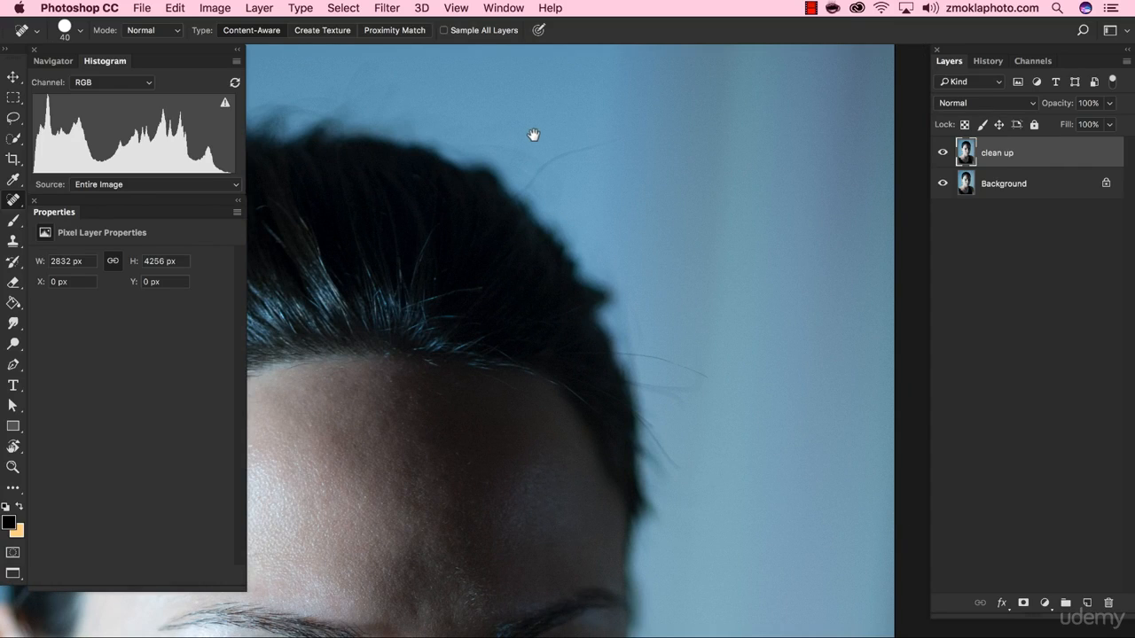
# Step: Switch to the Clone Stamp tool for the stray hair above the head
pyautogui.click(14, 241)
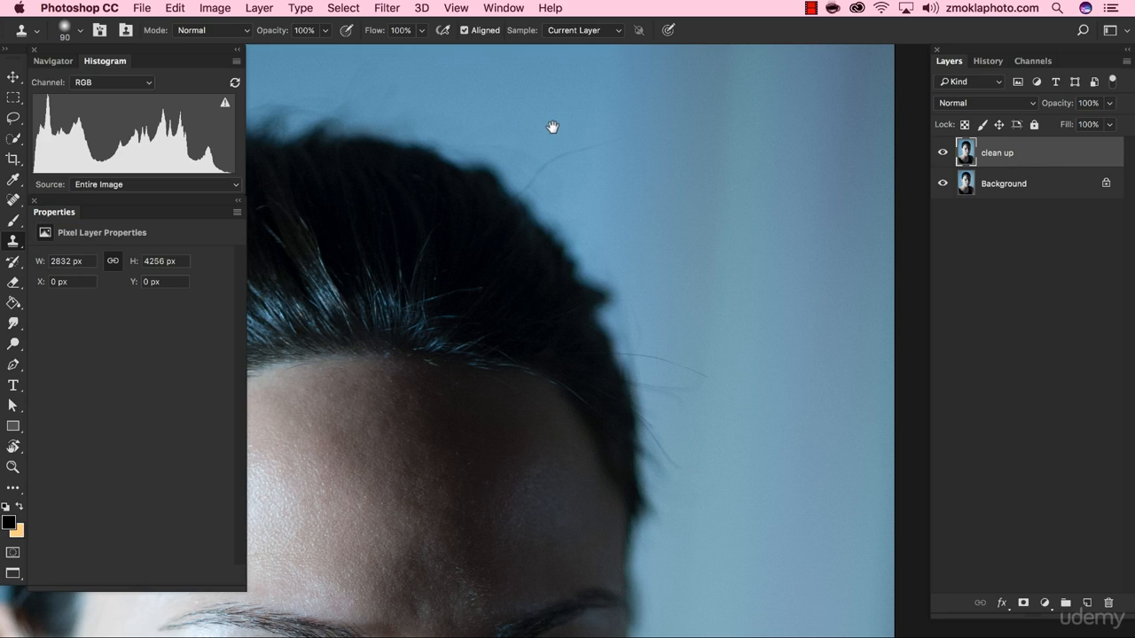
pyautogui.moveTo(580, 85)
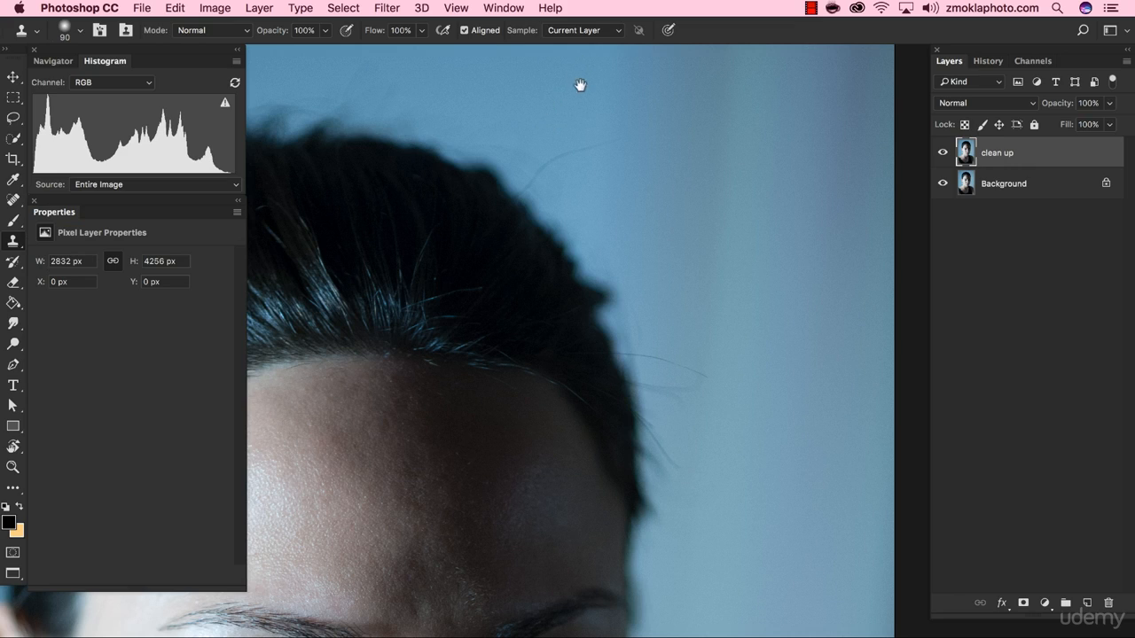
pyautogui.moveTo(574, 133)
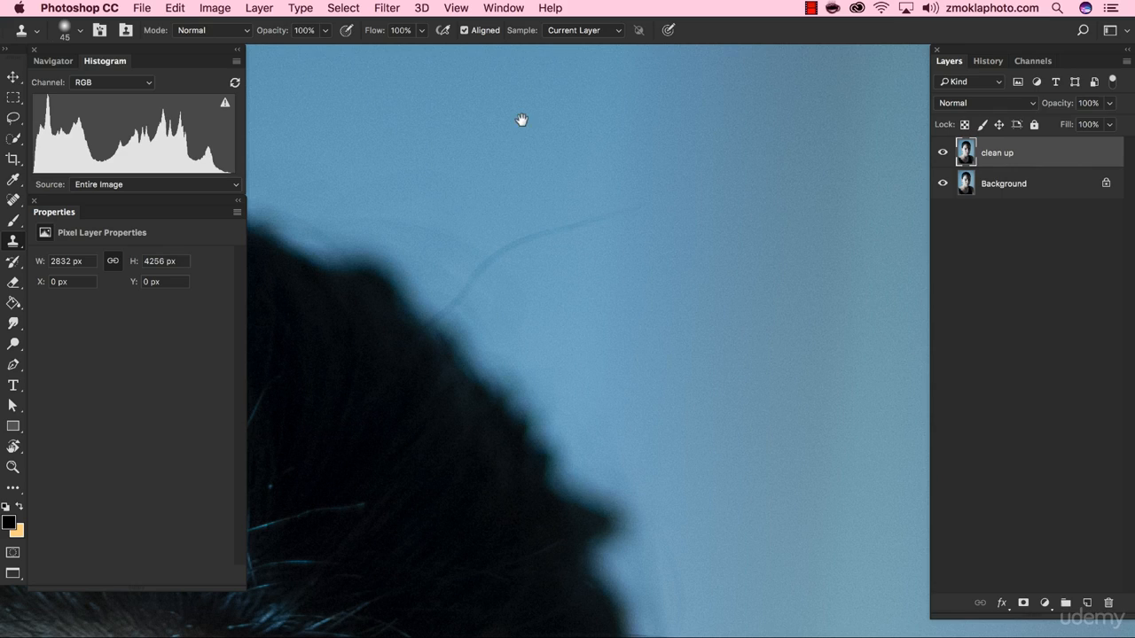
pyautogui.moveTo(568, 168)
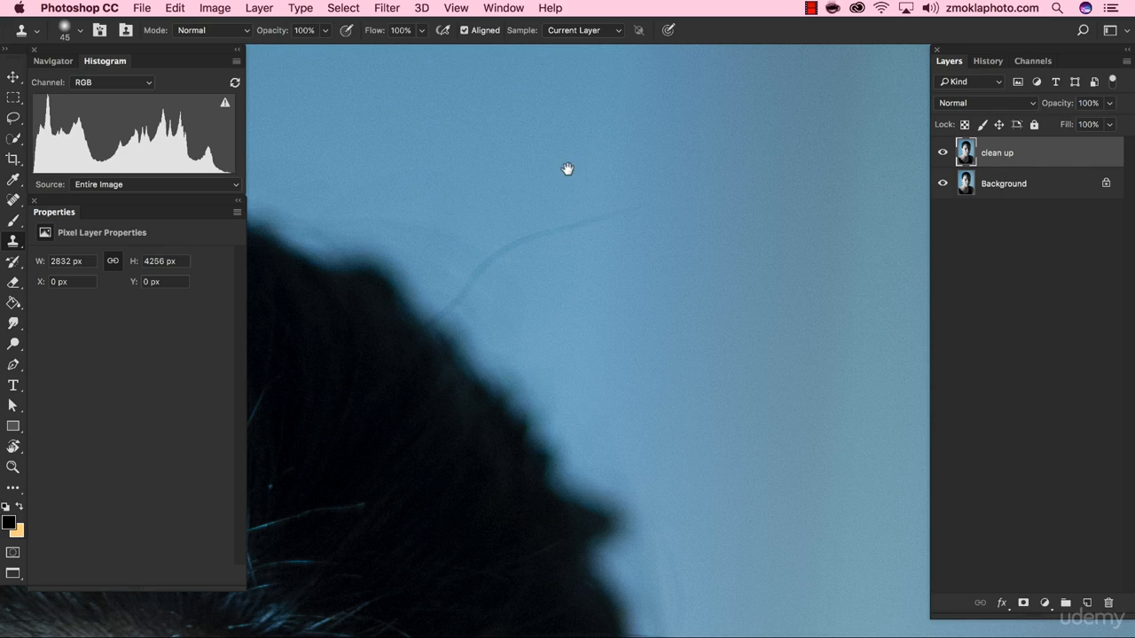
pyautogui.moveTo(553, 190)
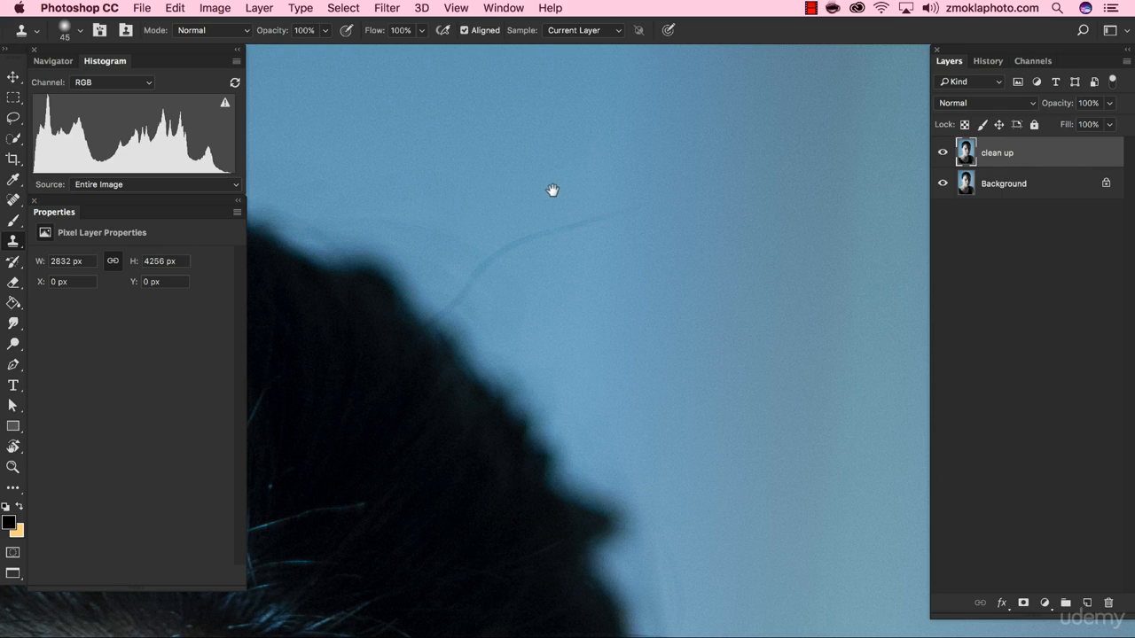
pyautogui.moveTo(550, 173)
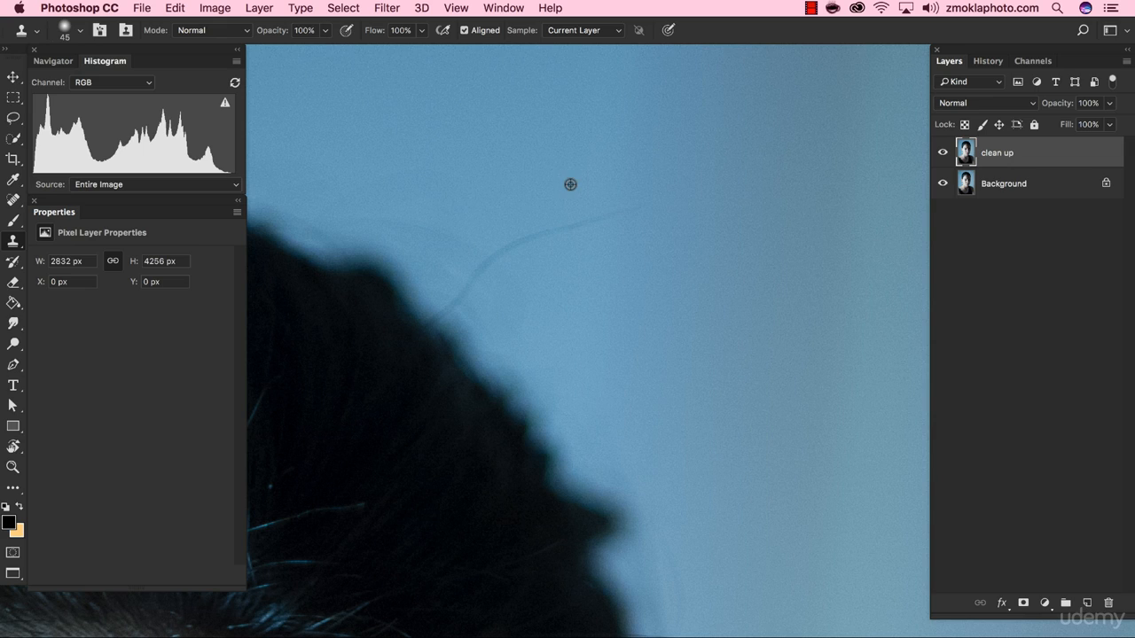
pyautogui.moveTo(589, 191)
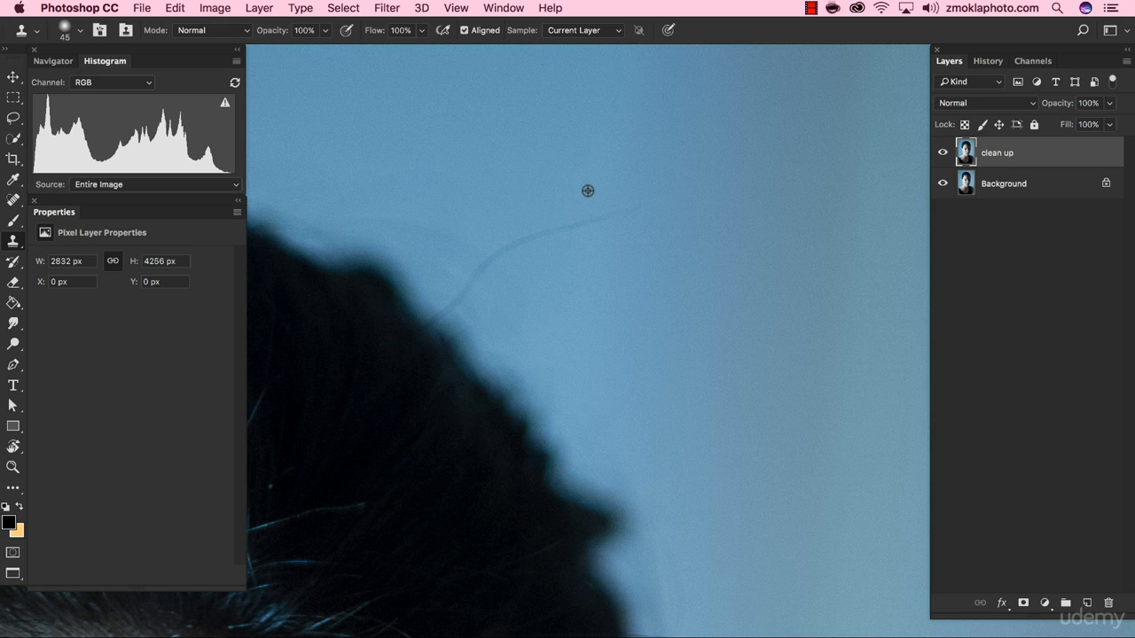
pyautogui.moveTo(593, 191)
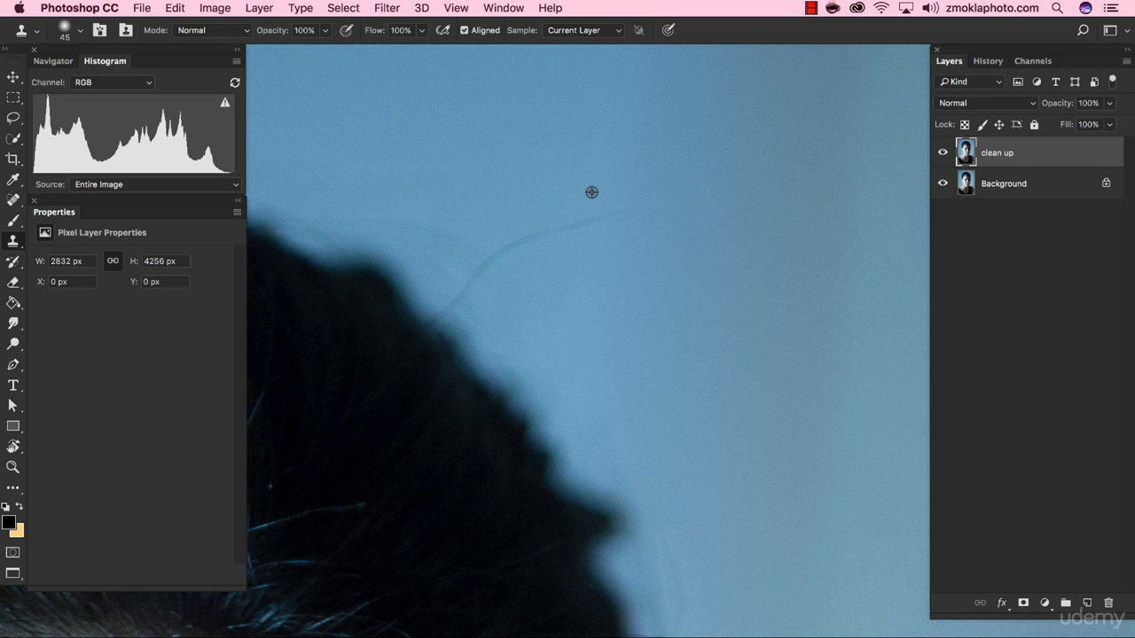
pyautogui.moveTo(586, 180)
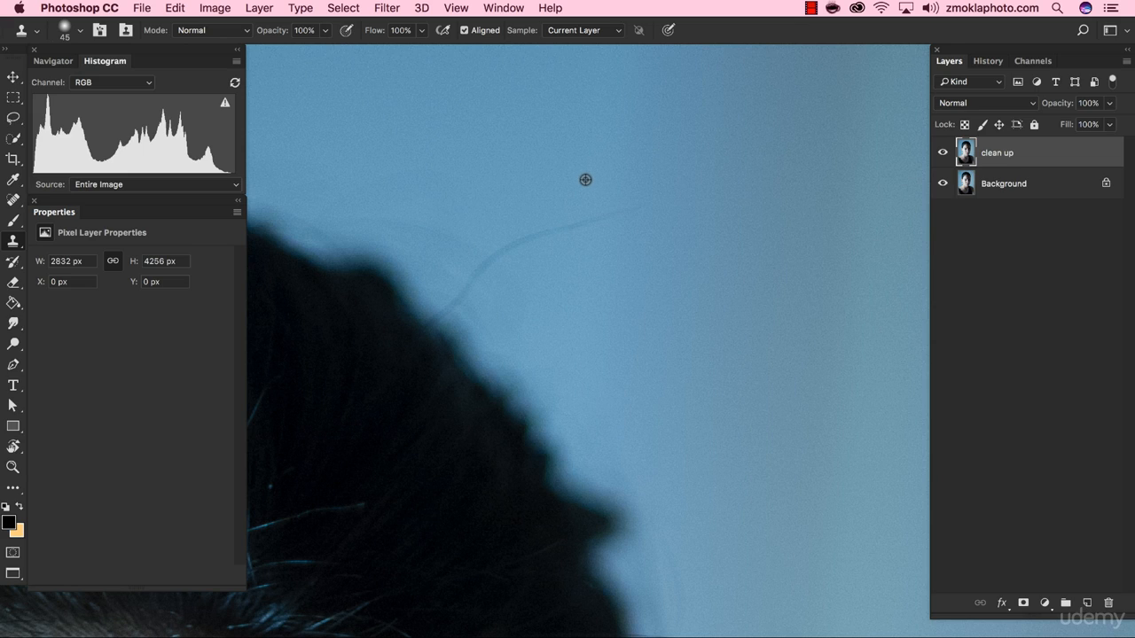
pyautogui.moveTo(603, 186)
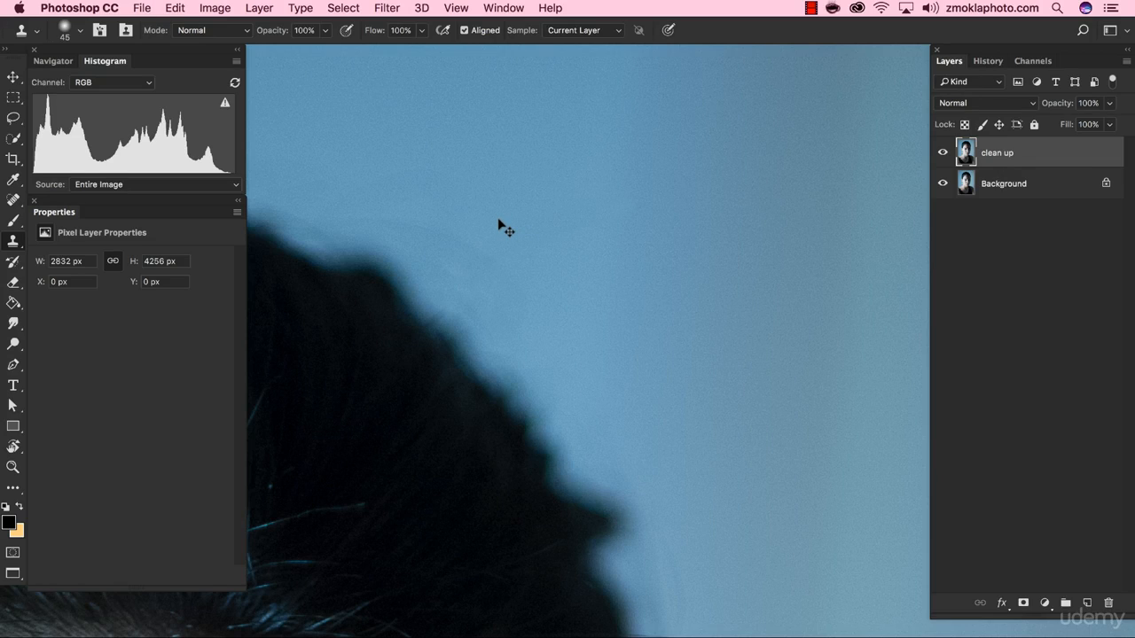
pyautogui.moveTo(429, 280)
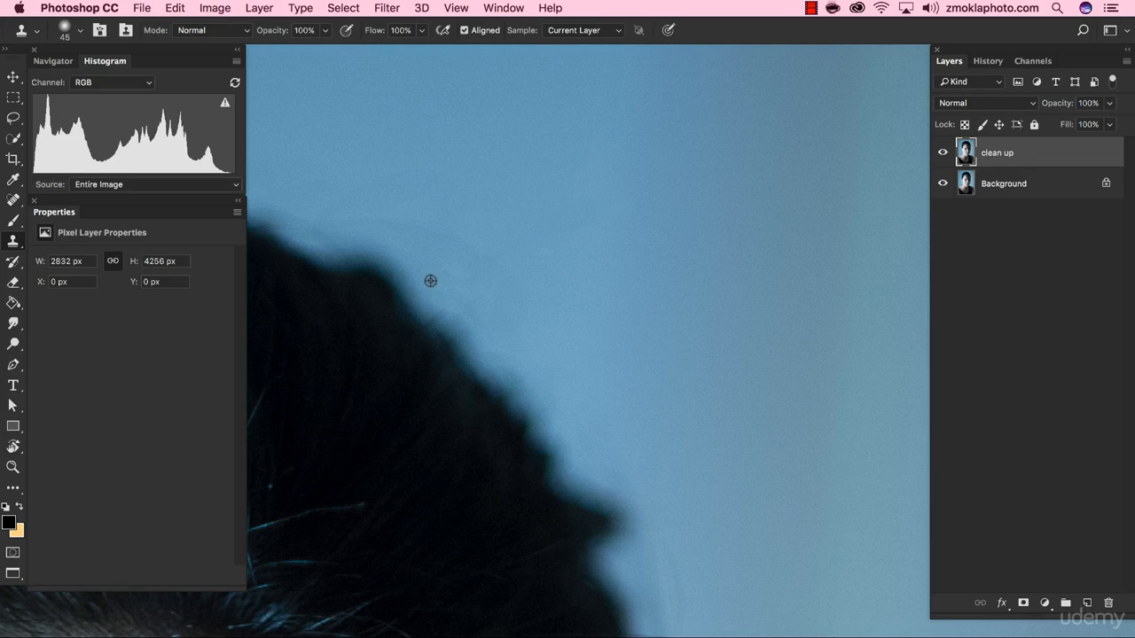
pyautogui.moveTo(489, 305)
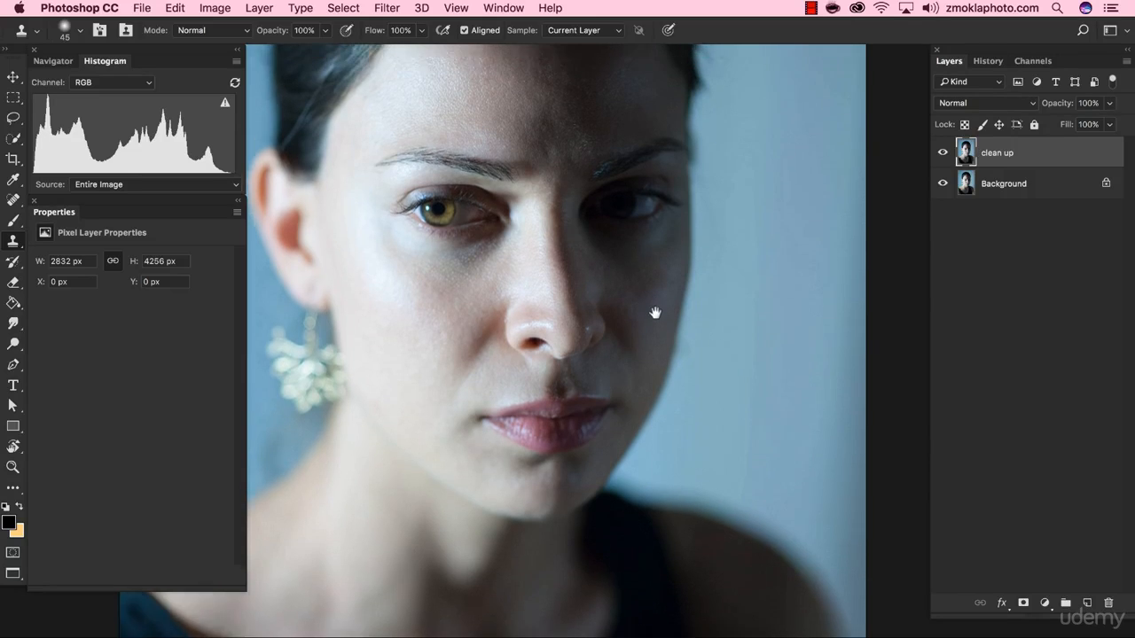
# Step: Pan to the top of the head and re-center the full portrait in the window
pyautogui.moveTo(656, 312); pyautogui.dragTo(678, 308)
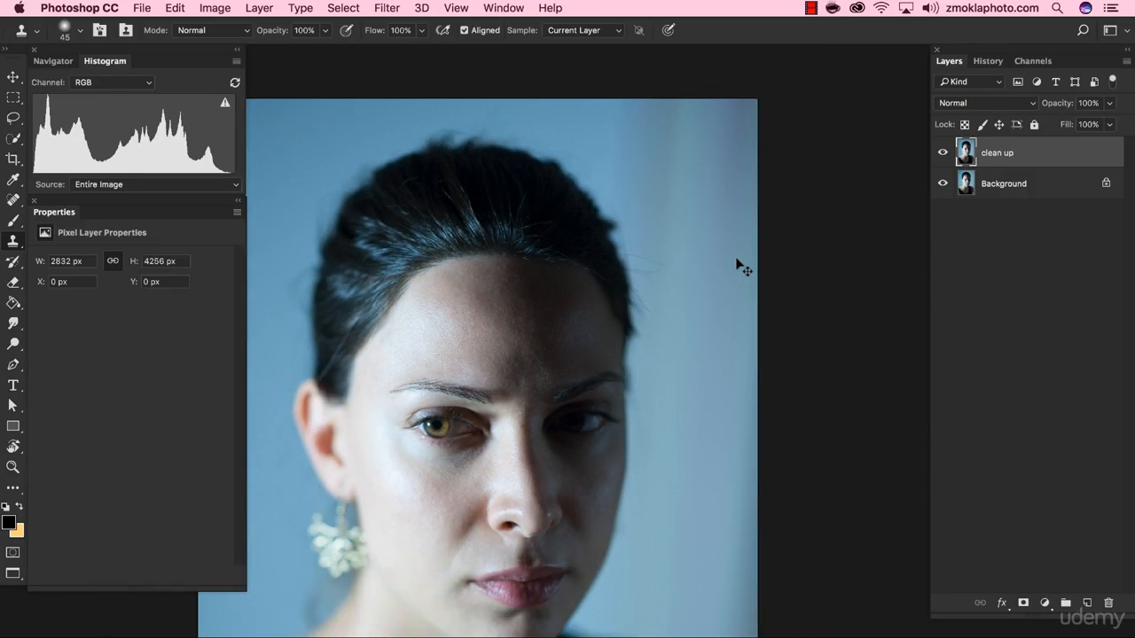
pyautogui.moveTo(741, 266); pyautogui.dragTo(617, 260)
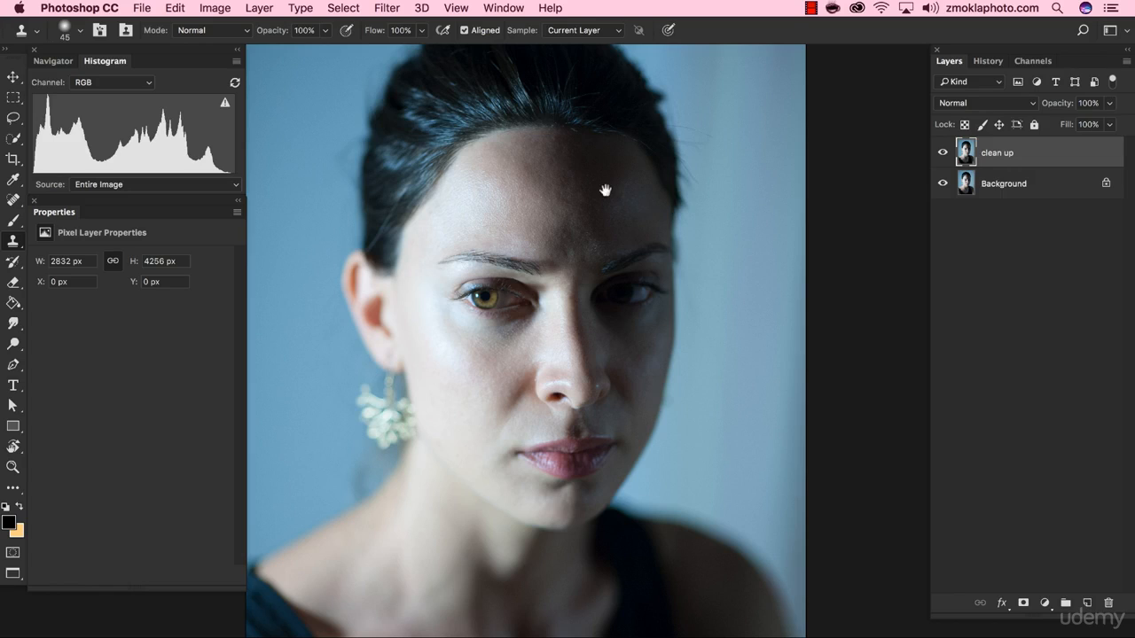
pyautogui.moveTo(475, 494)
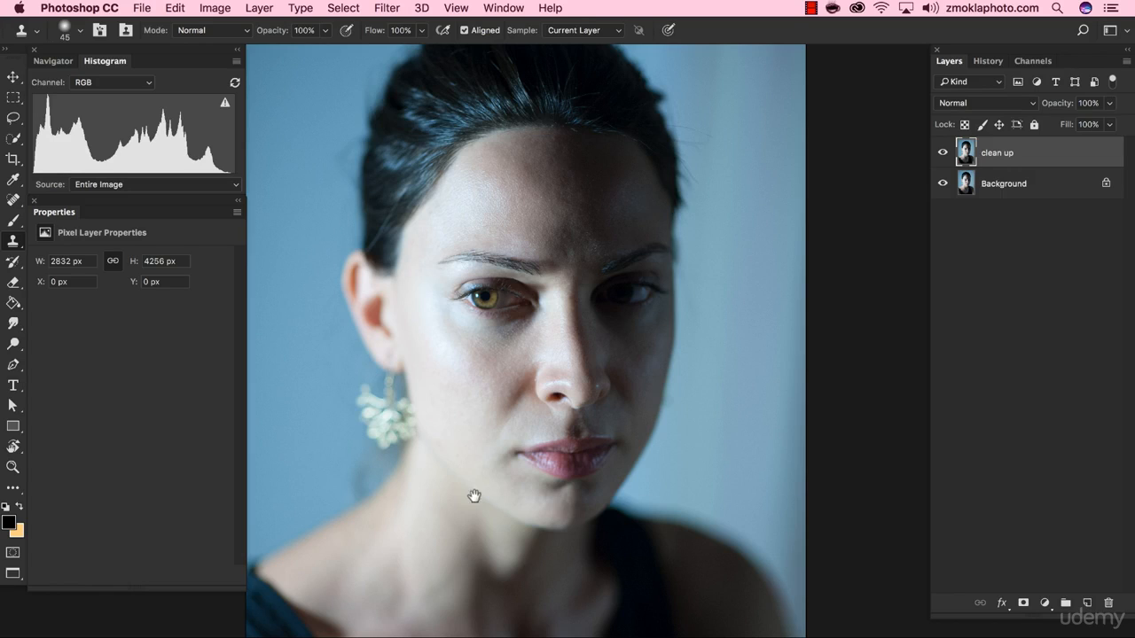
pyautogui.moveTo(397, 218)
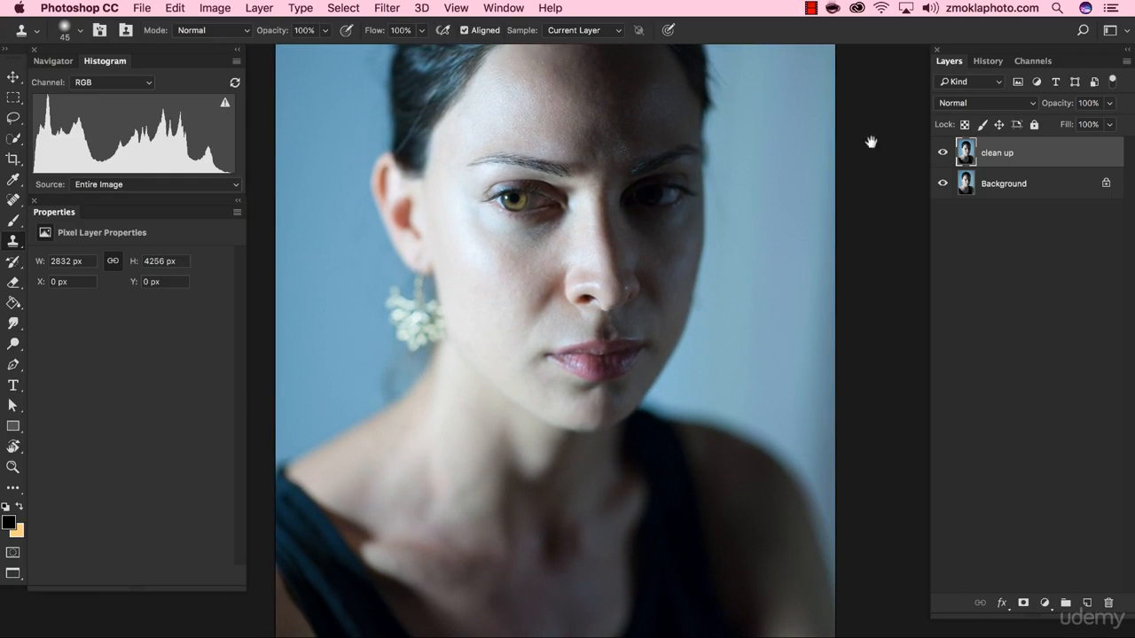
pyautogui.click(944, 152)
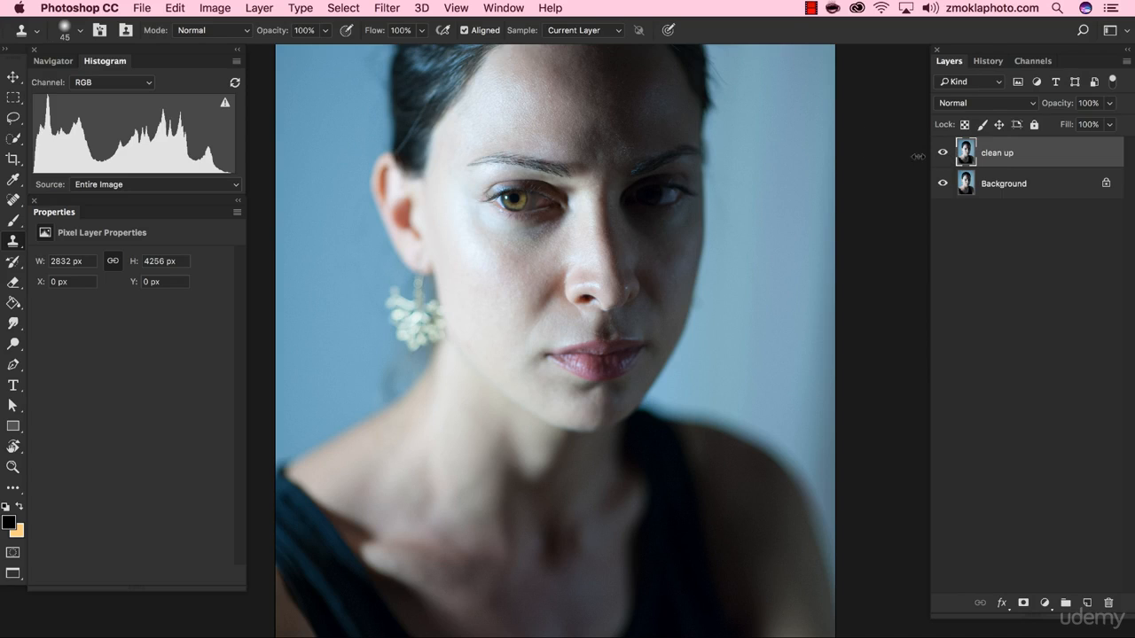
pyautogui.click(943, 152)
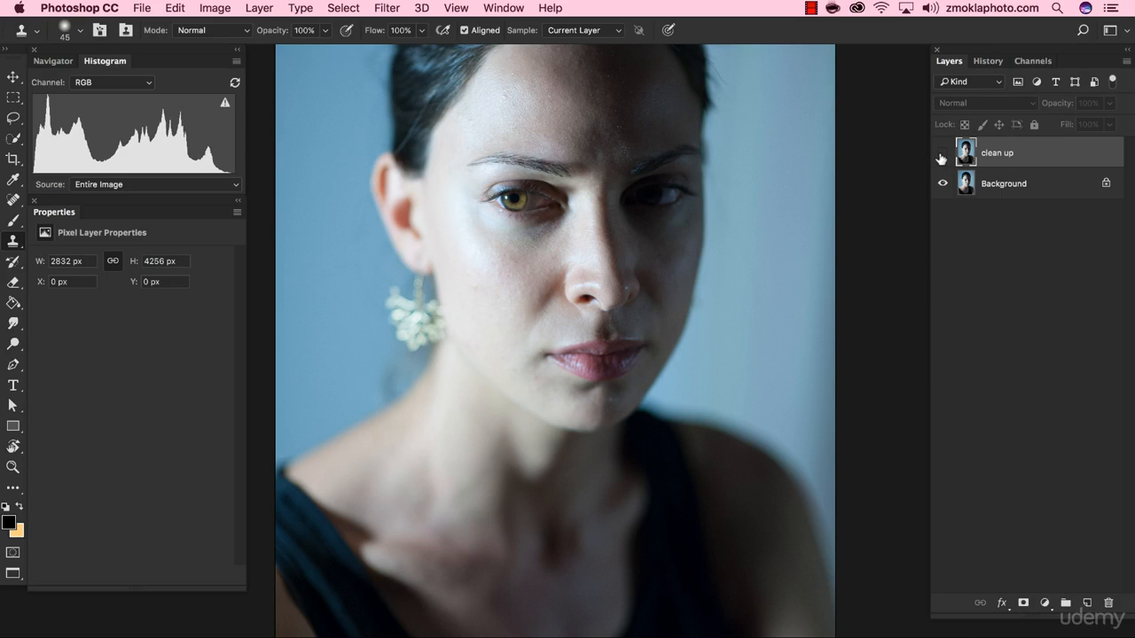
pyautogui.click(943, 152)
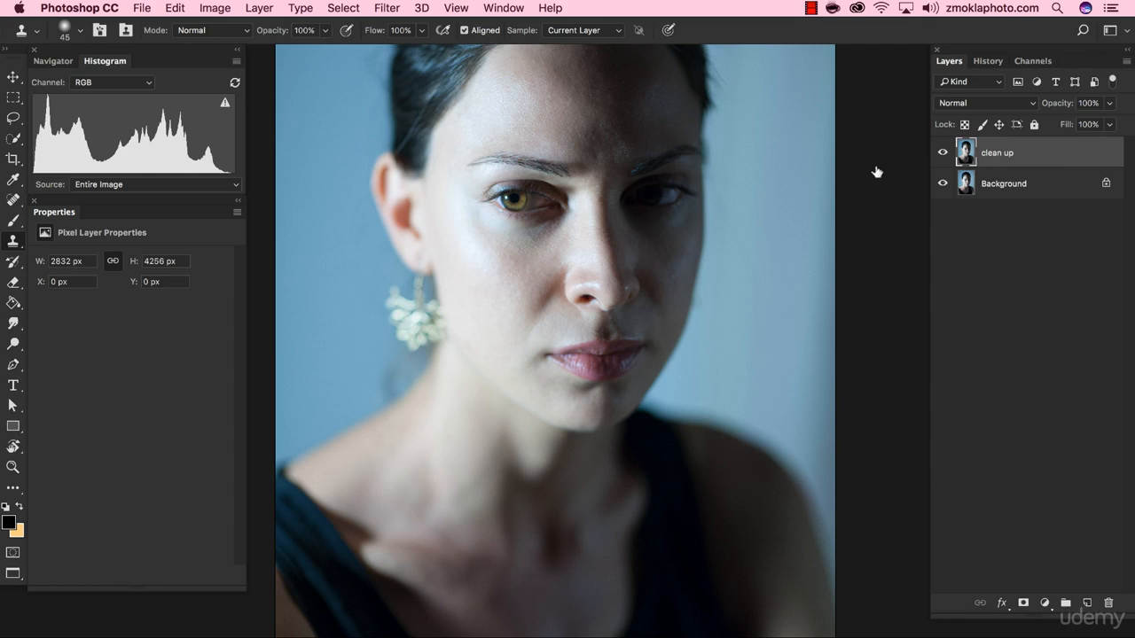
pyautogui.moveTo(883, 202)
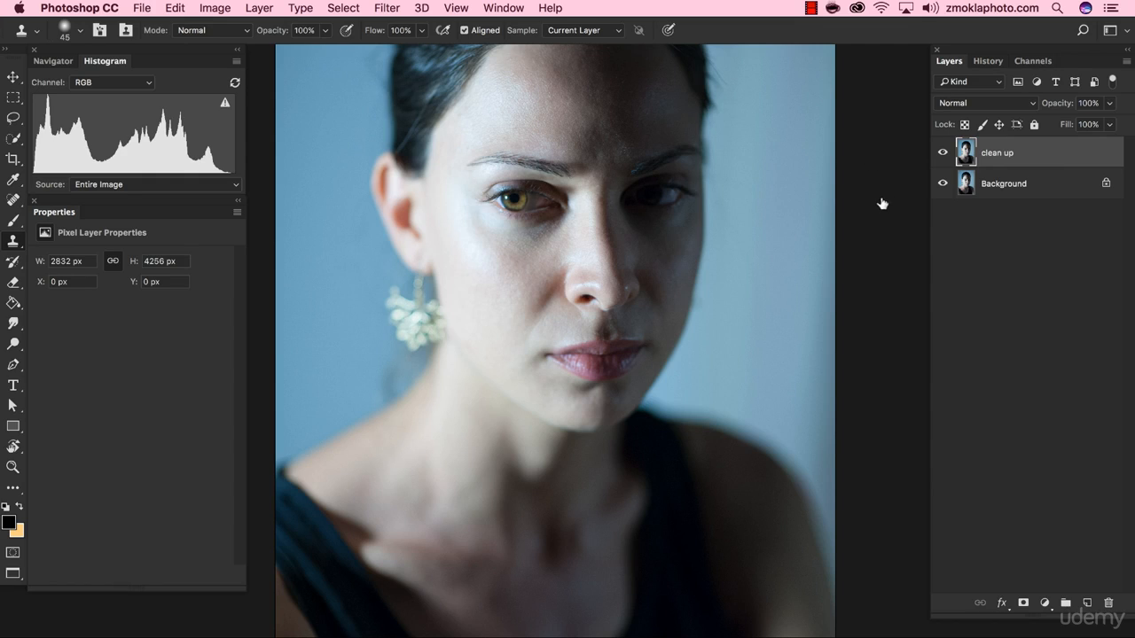